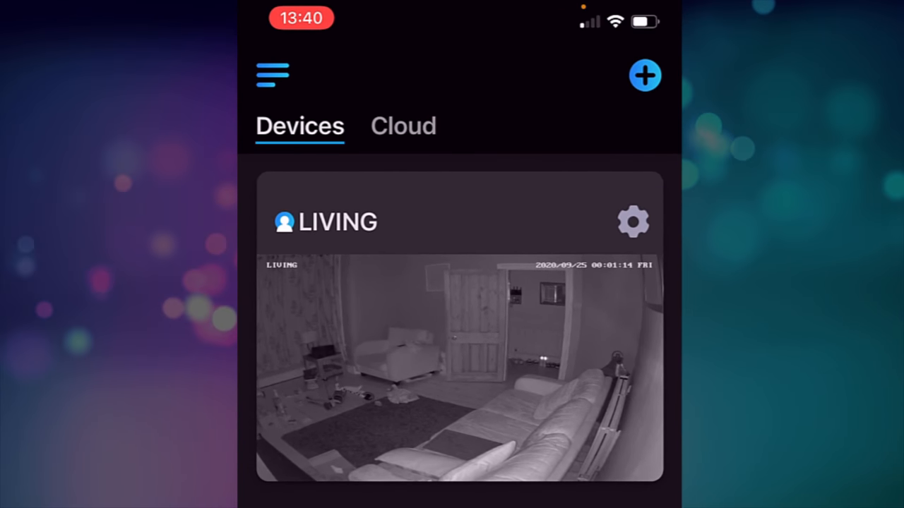
Scroll down through the device list to review the cameras.
{"action": "scroll", "scroll_direction": "down", "scroll_amount": 3}
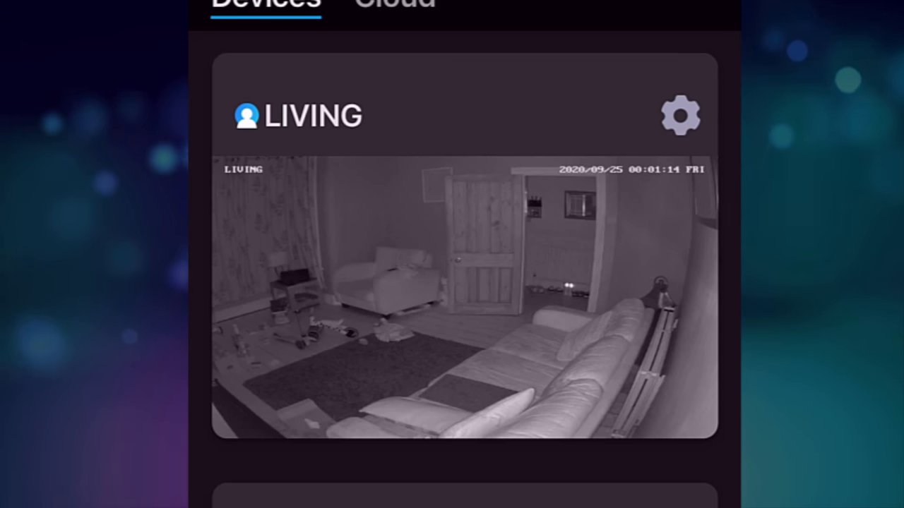
{"action": "scroll", "scroll_direction": "down", "scroll_amount": 3}
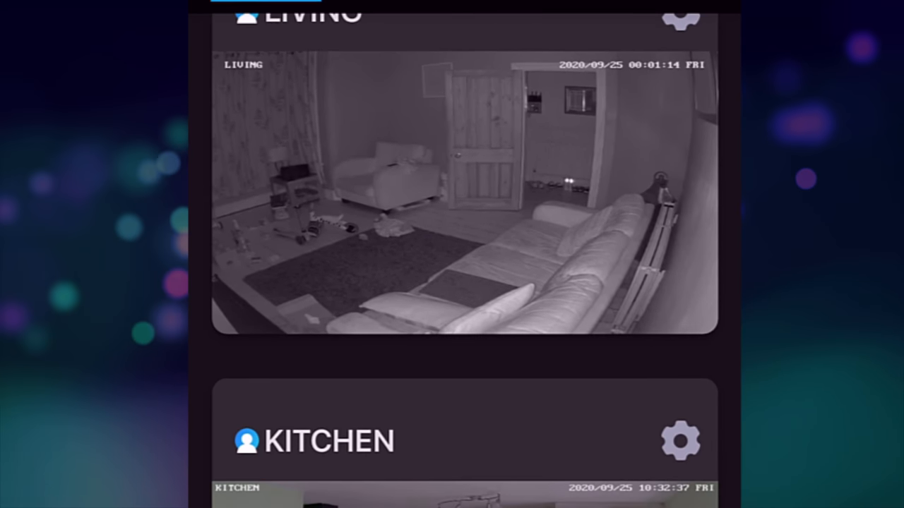
{"action": "scroll", "scroll_direction": "down", "scroll_amount": 3}
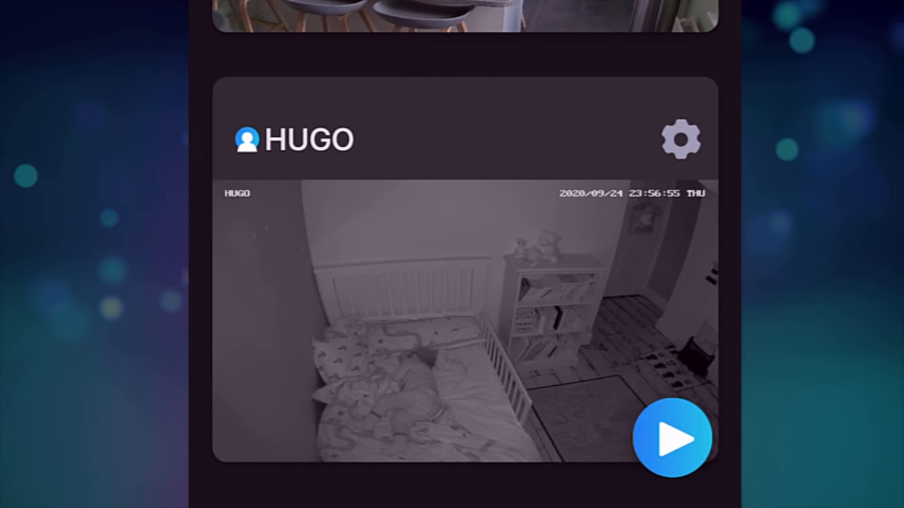
{"action": "scroll", "scroll_direction": "down", "scroll_amount": 3}
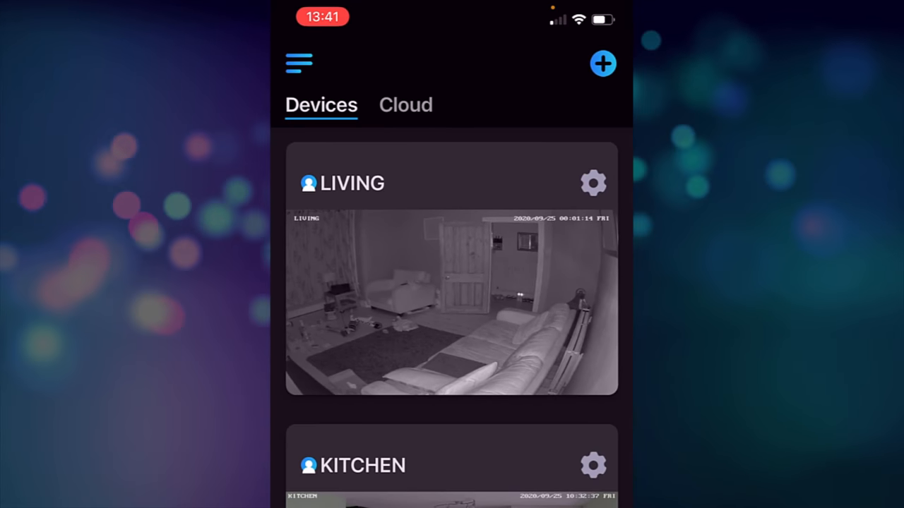
View the Account Info page and return to the side menu with Store, Support Center, About and Settings.
{"action": "left_click", "coordinate": [298, 62]}
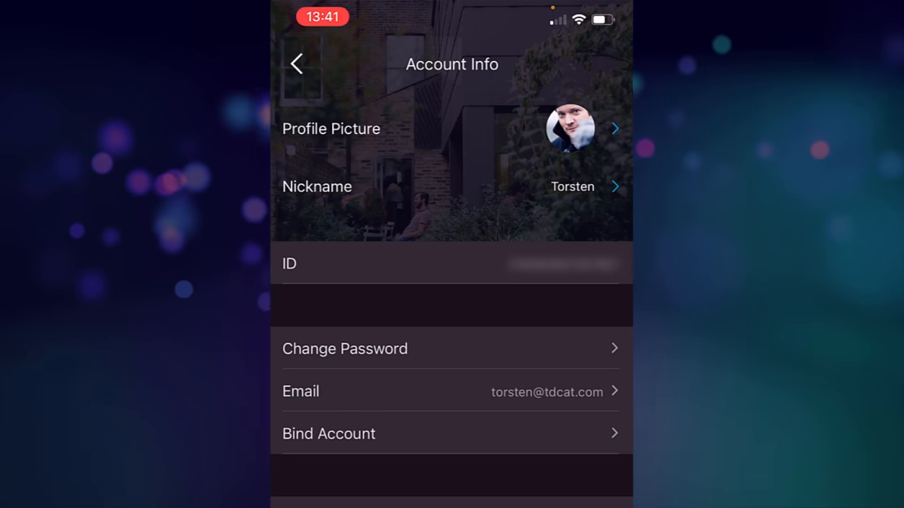
{"action": "left_click", "coordinate": [296, 63]}
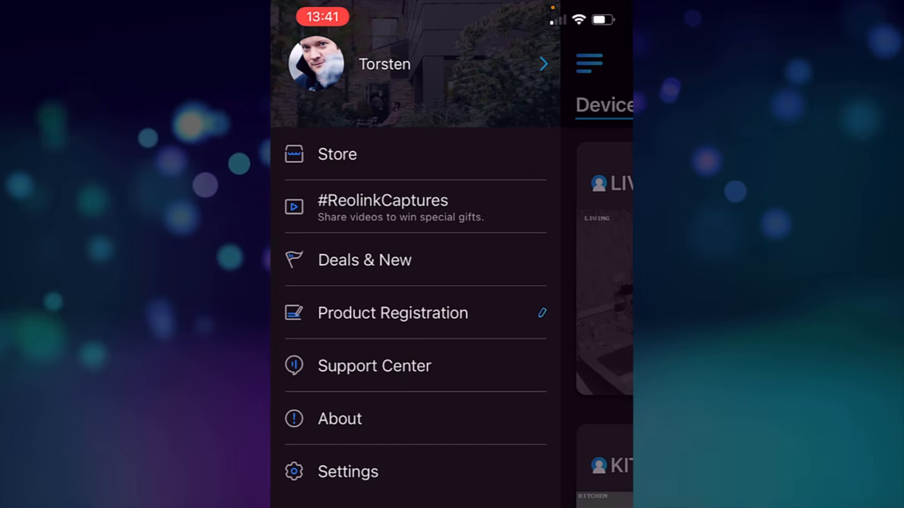
{"action": "left_click", "coordinate": [347, 472]}
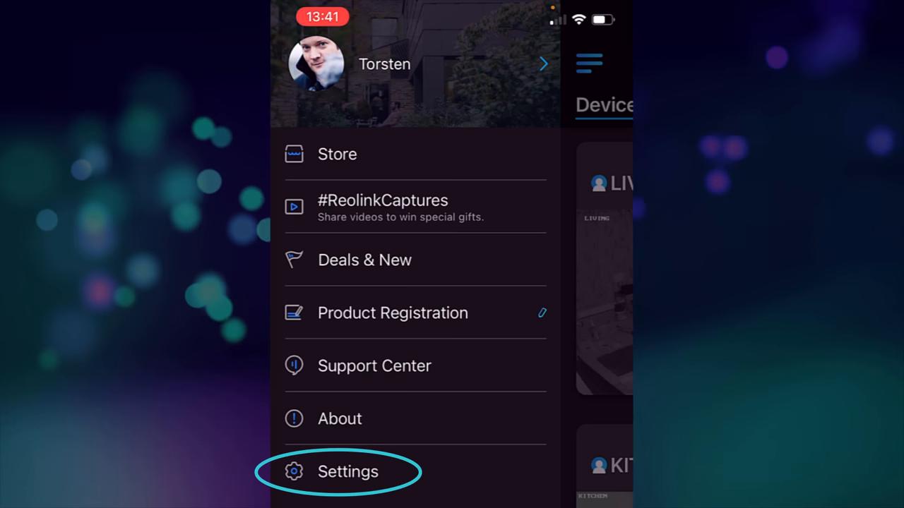
Reorder the devices so KITCHEN sits above HUGO, then return to the app settings.
{"action": "left_click", "coordinate": [348, 472]}
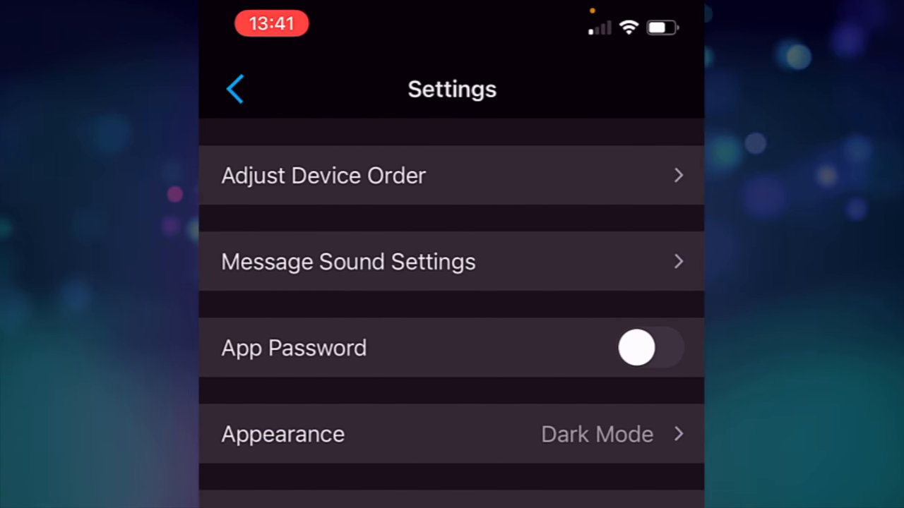
{"action": "left_click", "coordinate": [322, 175]}
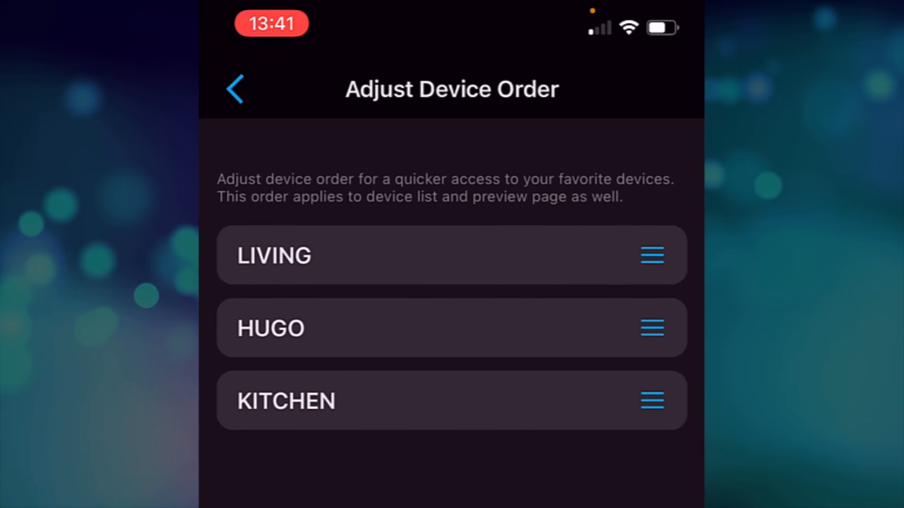
{"action": "left_click_drag", "start_coordinate": [651, 328], "coordinate": [651, 401]}
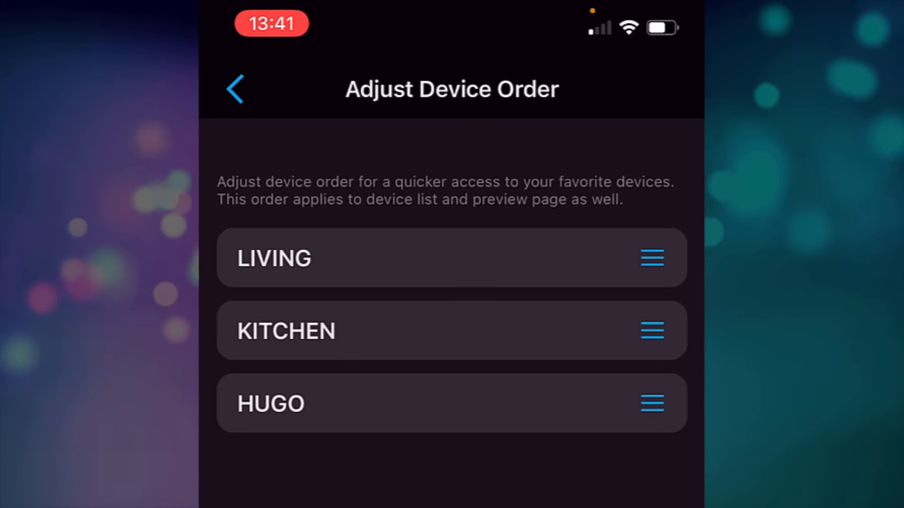
{"action": "left_click", "coordinate": [234, 89]}
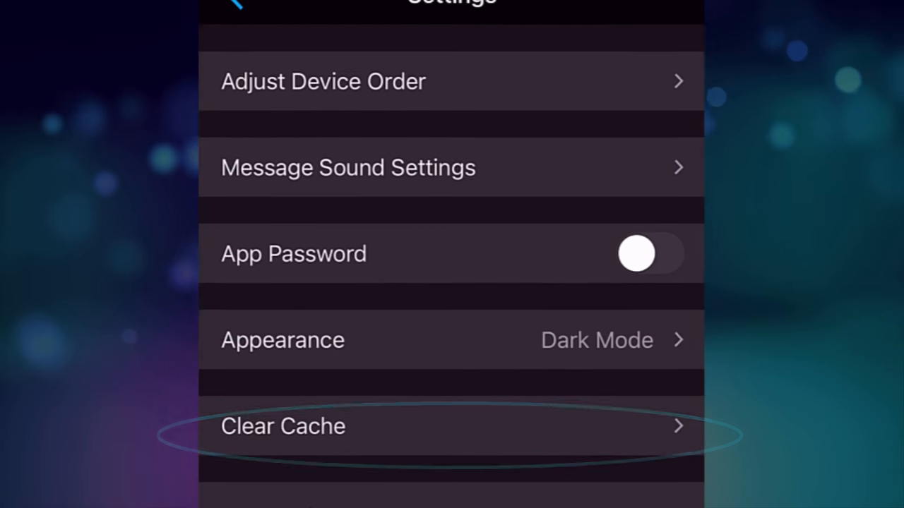
{"action": "scroll", "scroll_direction": "down", "scroll_amount": 3}
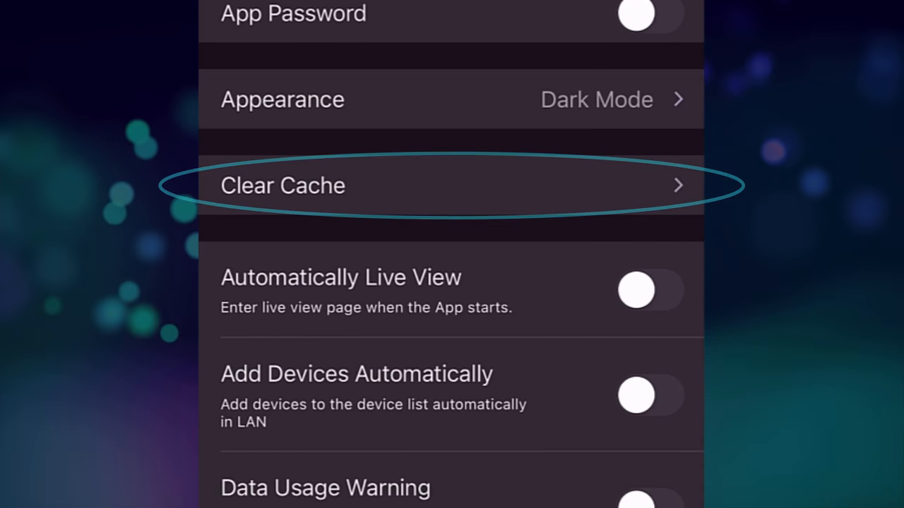
{"action": "left_click", "coordinate": [452, 185]}
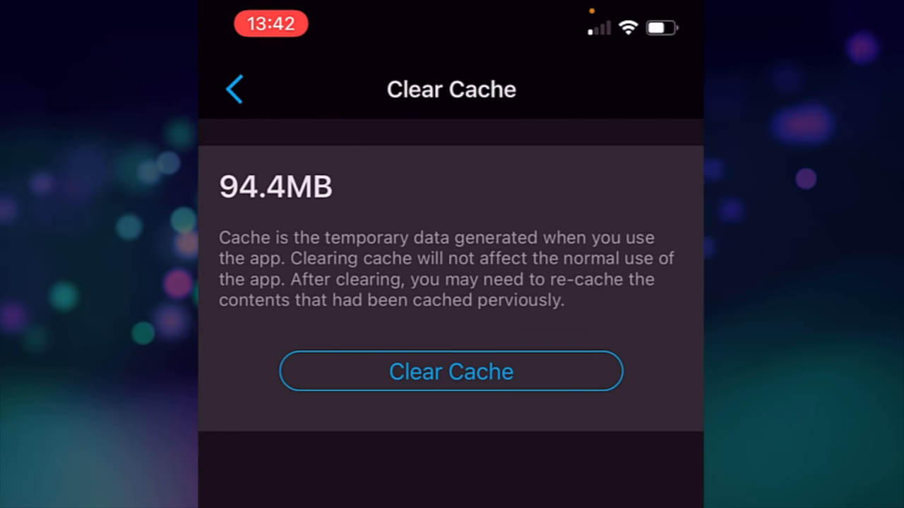
{"action": "left_click", "coordinate": [450, 371]}
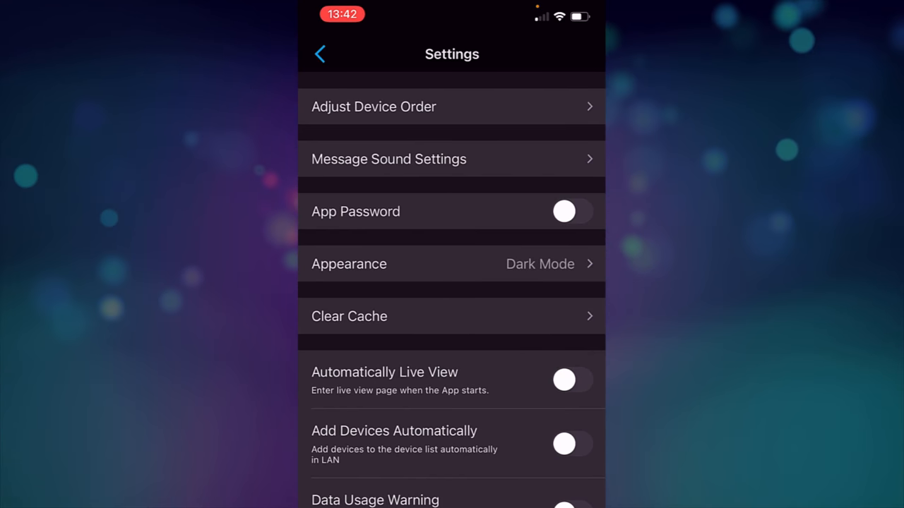
Review the remaining settings toggles and return to the Devices list with LIVING and KITCHEN.
{"action": "scroll", "scroll_direction": "down", "scroll_amount": 3}
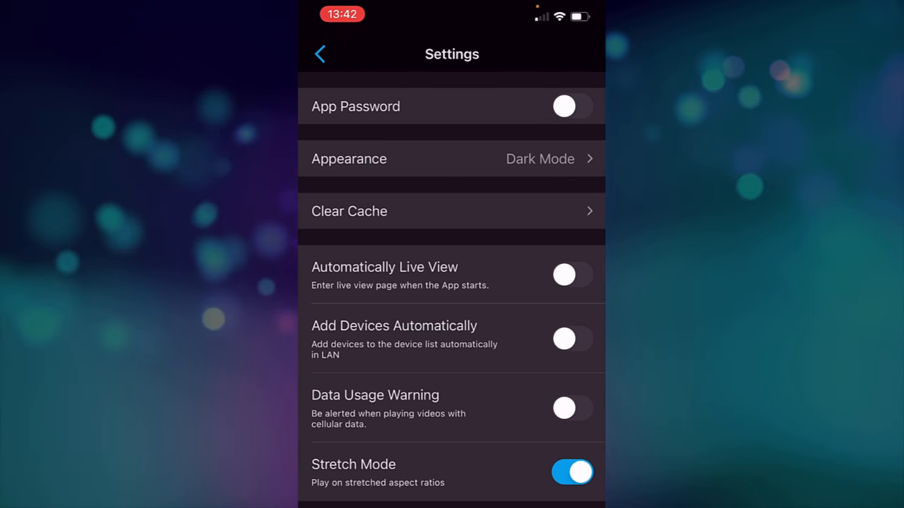
{"action": "left_click", "coordinate": [320, 54]}
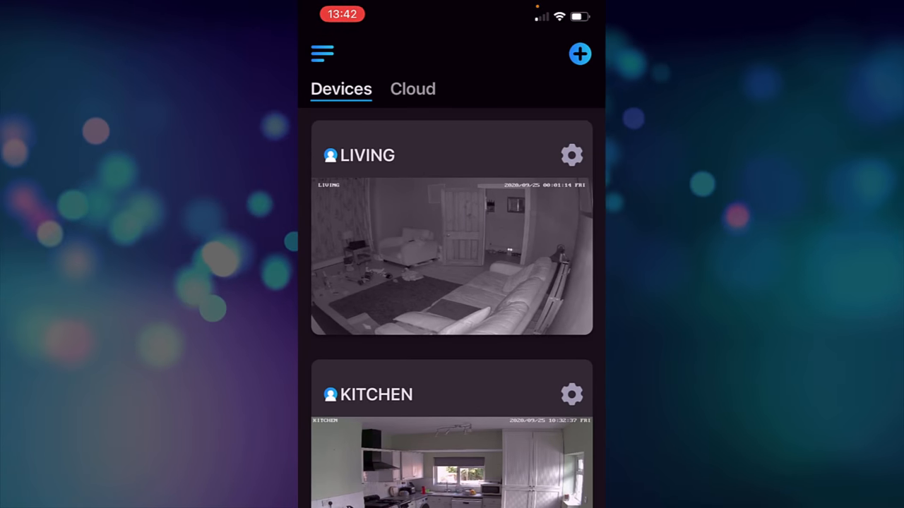
Check the Add Device scanner and LAN list showing HUGO, KITCHEN and LIVING, then return to Devices.
{"action": "left_click", "coordinate": [579, 54]}
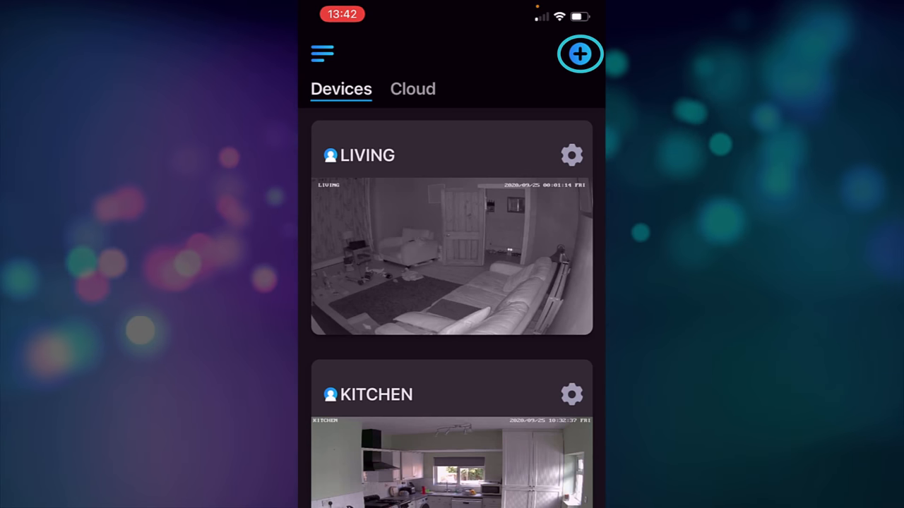
{"action": "left_click", "coordinate": [579, 54]}
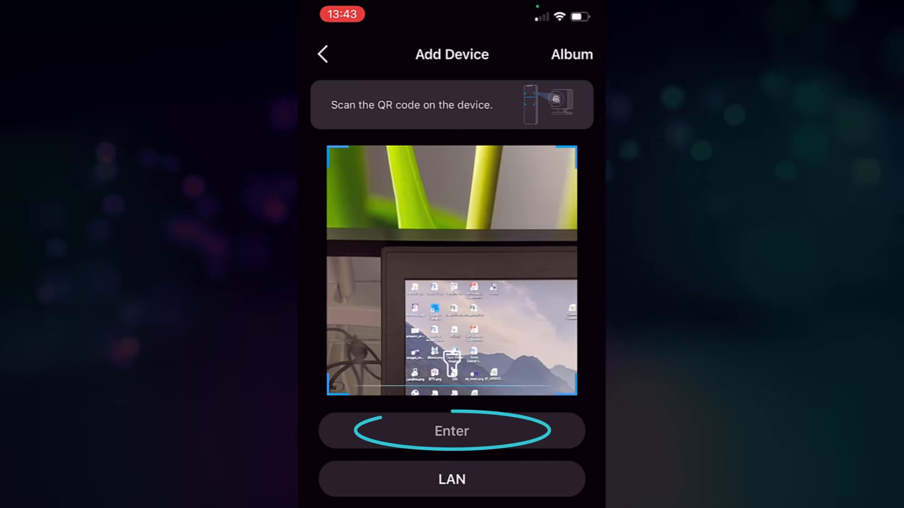
{"action": "left_click", "coordinate": [452, 431]}
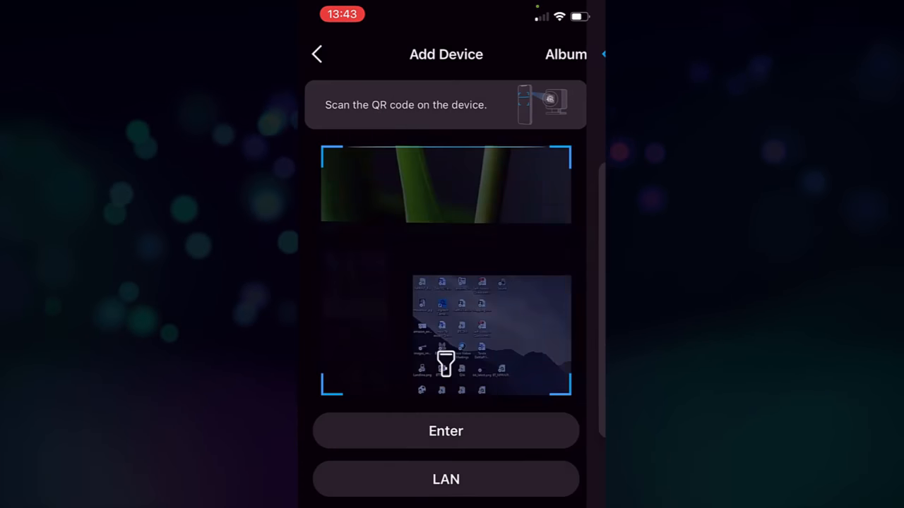
{"action": "left_click", "coordinate": [446, 479]}
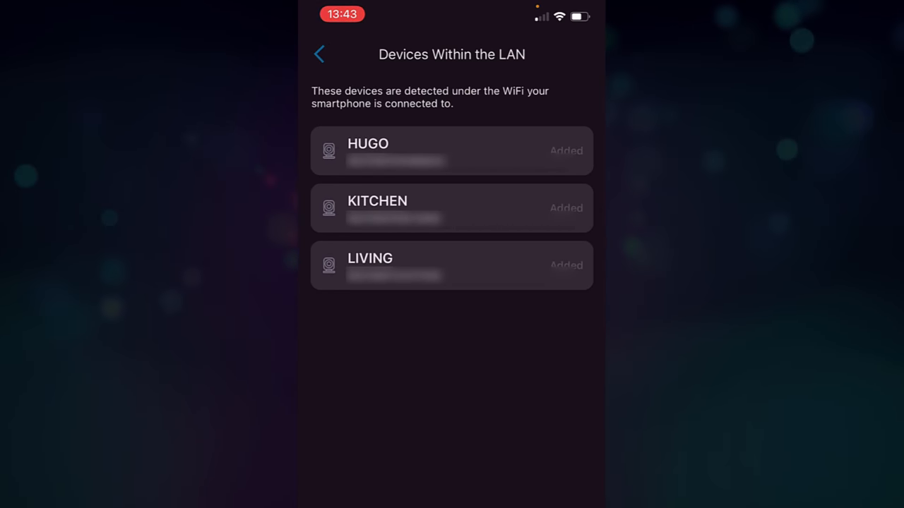
{"action": "left_click", "coordinate": [319, 54]}
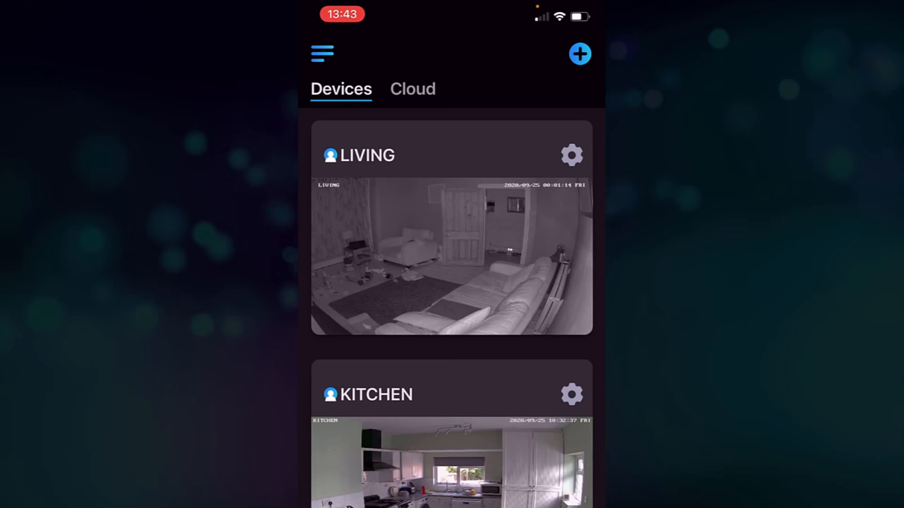
{"action": "left_click", "coordinate": [412, 89]}
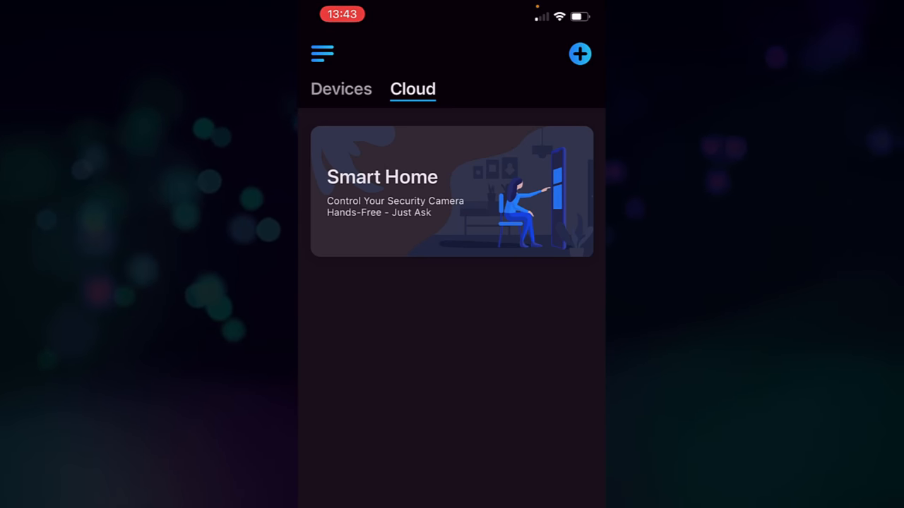
{"action": "left_click", "coordinate": [342, 89]}
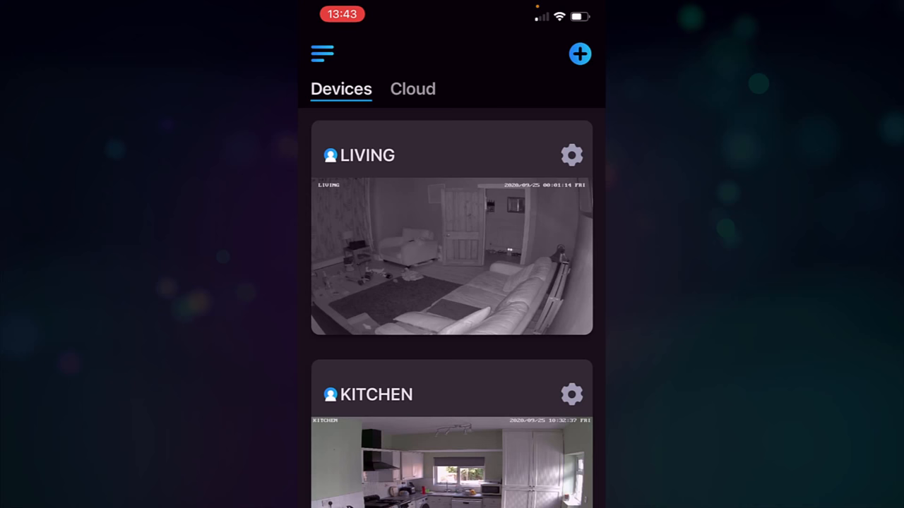
Show the LIVING camera's settings: E1 Zoom model, 119.54GB of 120GB storage, network CAIRNS-GW.
{"action": "left_click", "coordinate": [570, 154]}
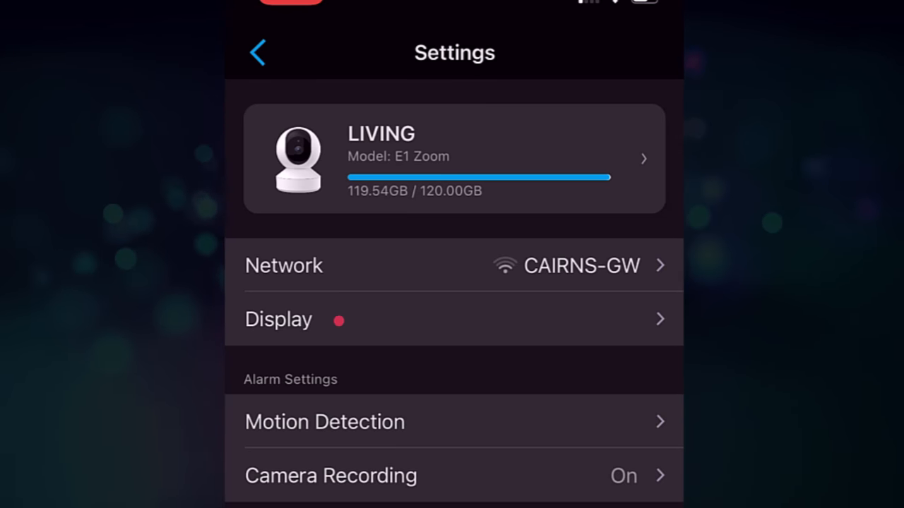
Show the LIVING camera's Display settings leading to its Quality page.
{"action": "left_click", "coordinate": [278, 319]}
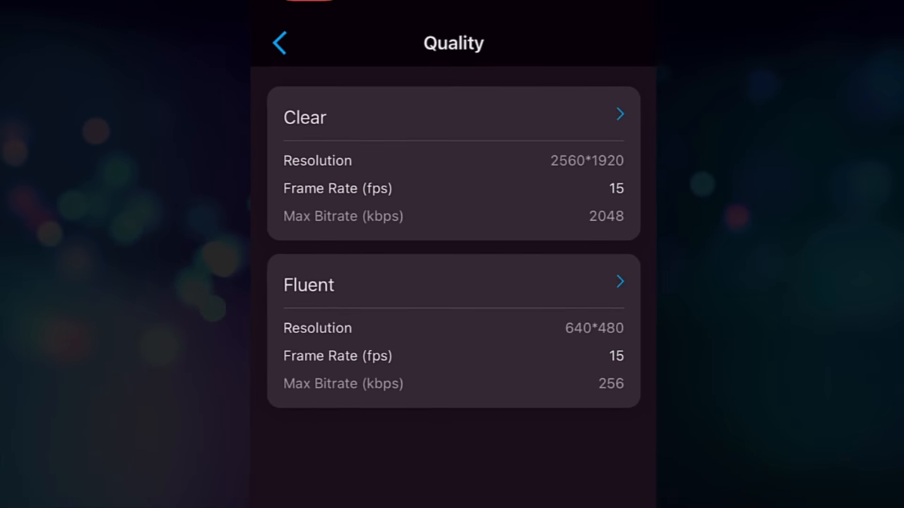
{"action": "left_click", "coordinate": [452, 118]}
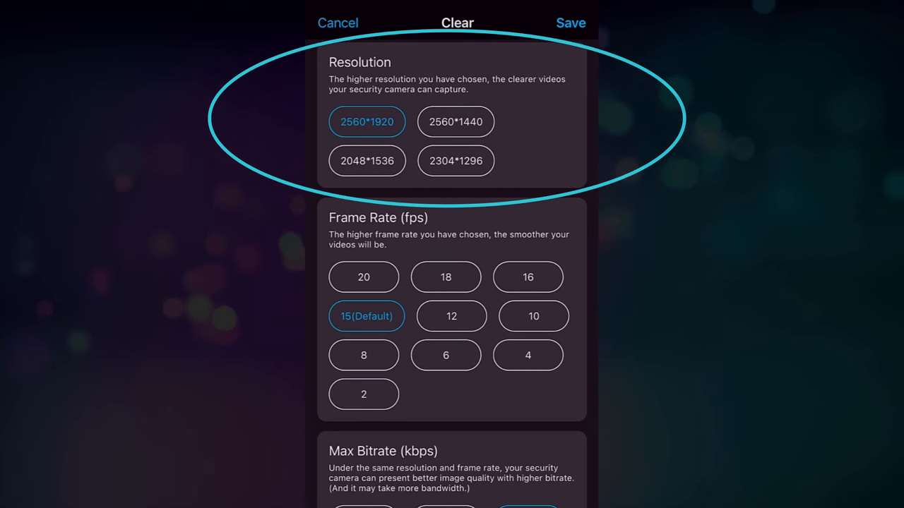
{"action": "scroll", "scroll_direction": "down", "scroll_amount": 3}
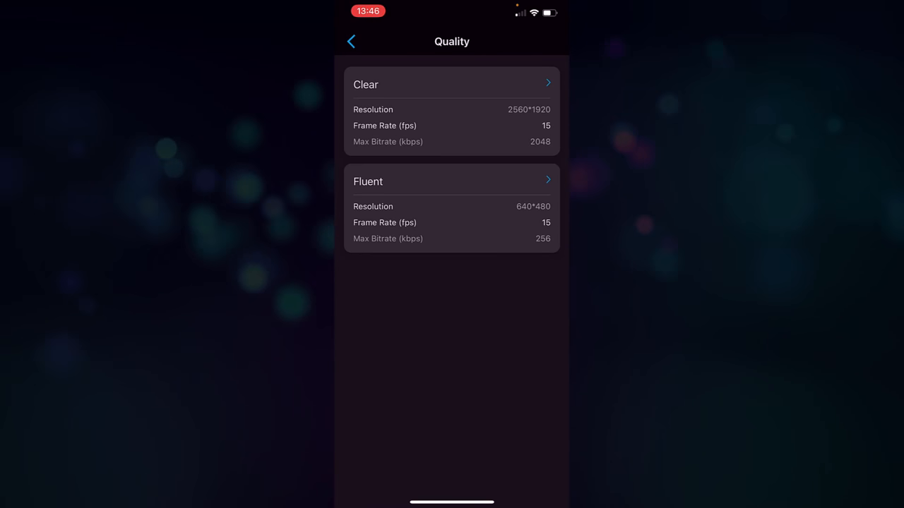
Review the Fluent stream options (640*480, 4–15 fps, 64–512 kbps) and leave them unchanged.
{"action": "left_click", "coordinate": [452, 180]}
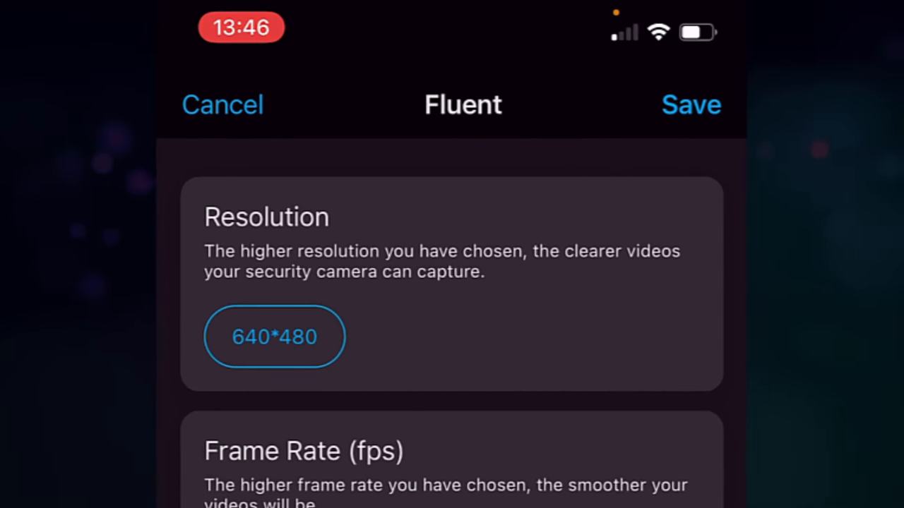
{"action": "scroll", "scroll_direction": "down", "scroll_amount": 3}
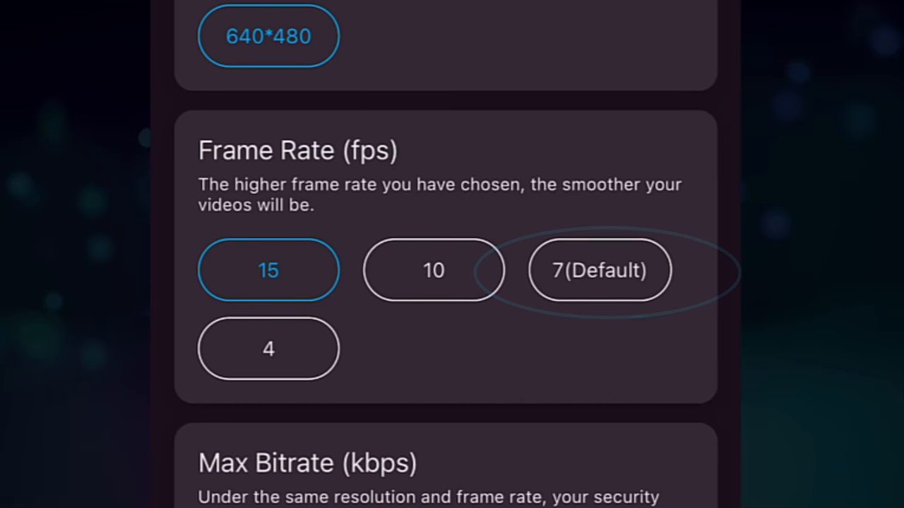
{"action": "left_click", "coordinate": [269, 270]}
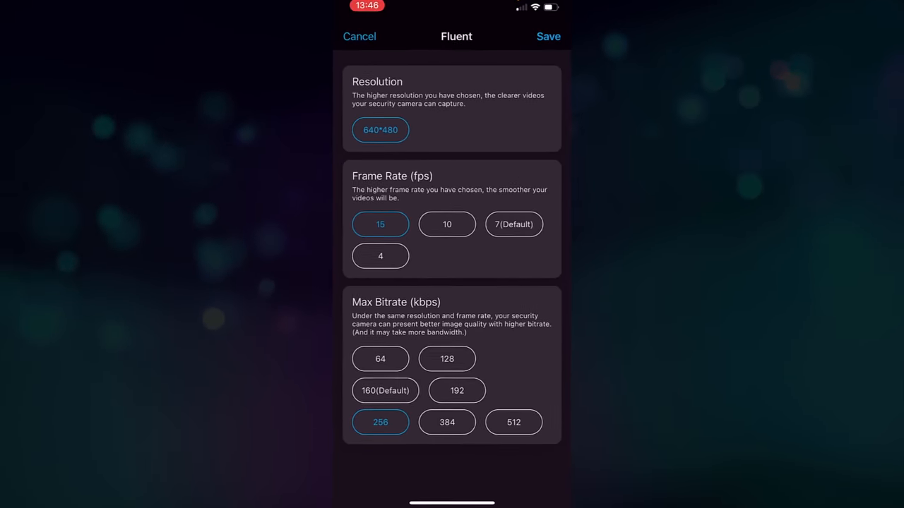
{"action": "left_click", "coordinate": [359, 37]}
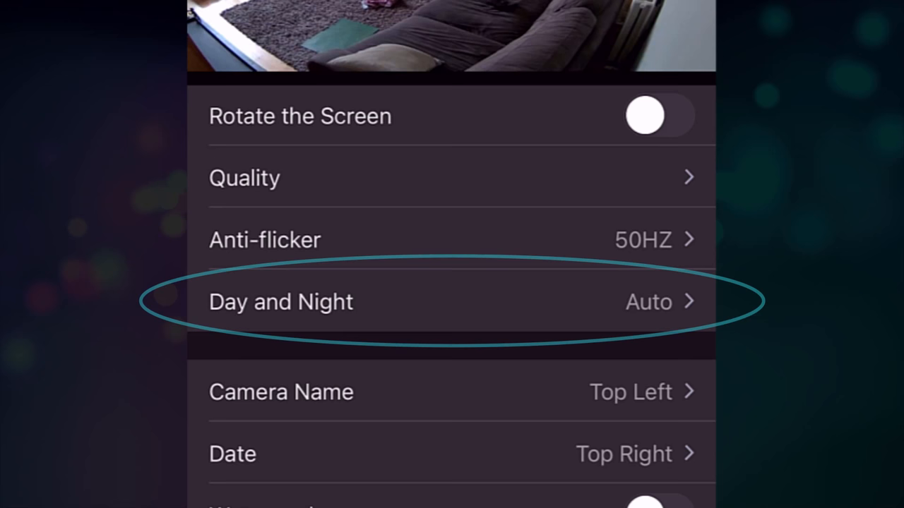
Set backlight compensation to Backlight and adjust its strength slider to around the middle.
{"action": "scroll", "scroll_direction": "down", "scroll_amount": 3}
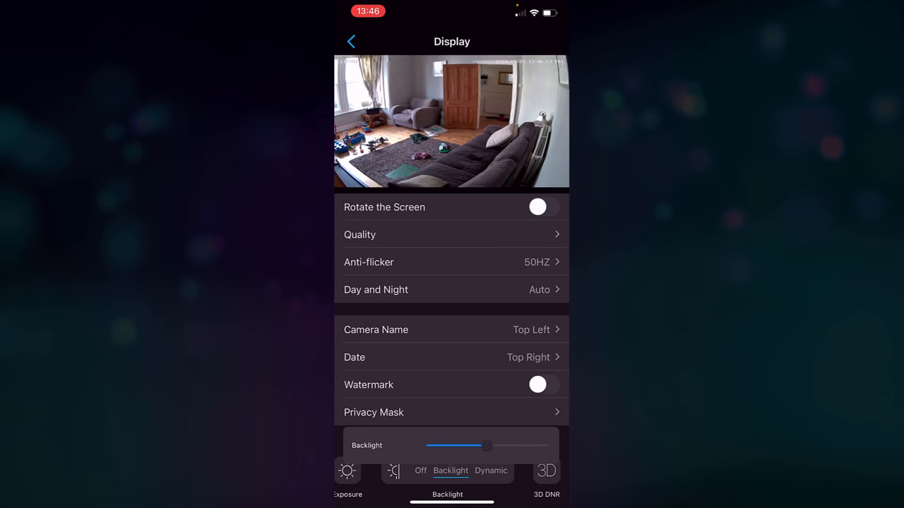
{"action": "left_click_drag", "start_coordinate": [486, 446], "coordinate": [510, 447]}
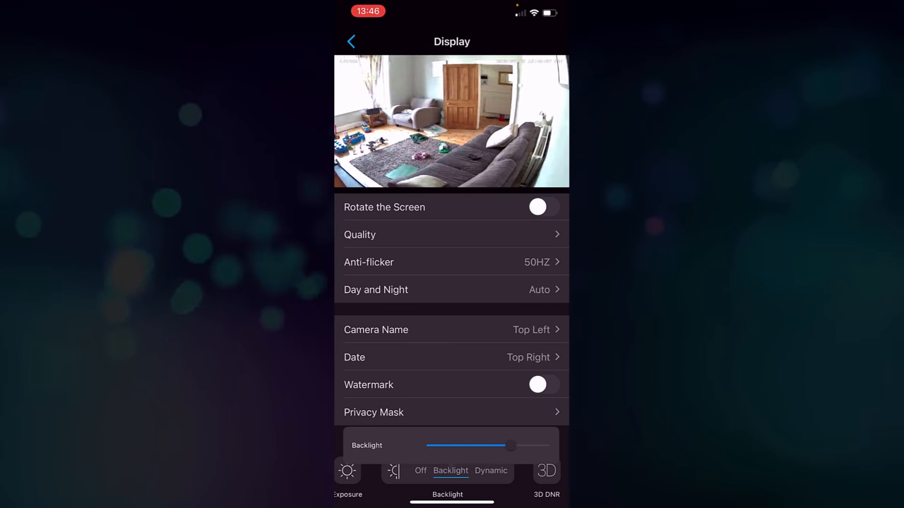
{"action": "left_click_drag", "start_coordinate": [510, 446], "coordinate": [479, 446]}
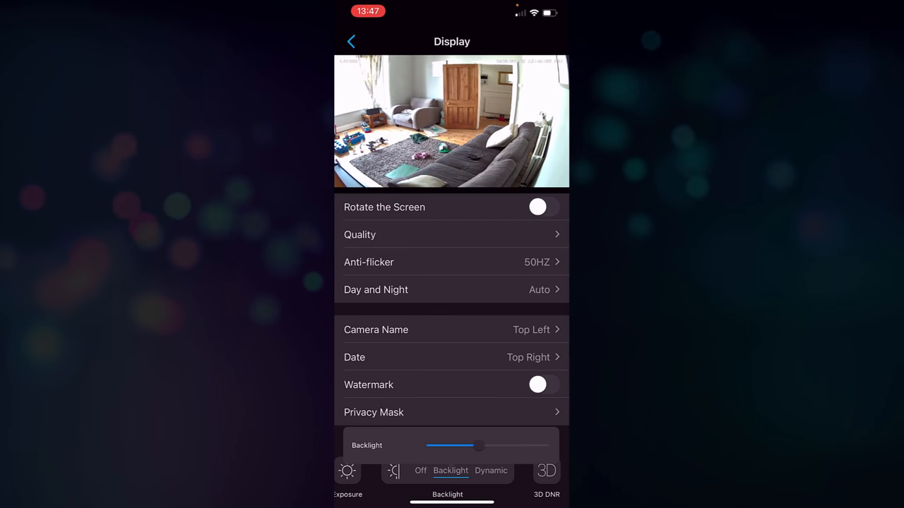
{"action": "left_click_drag", "start_coordinate": [480, 447], "coordinate": [500, 447]}
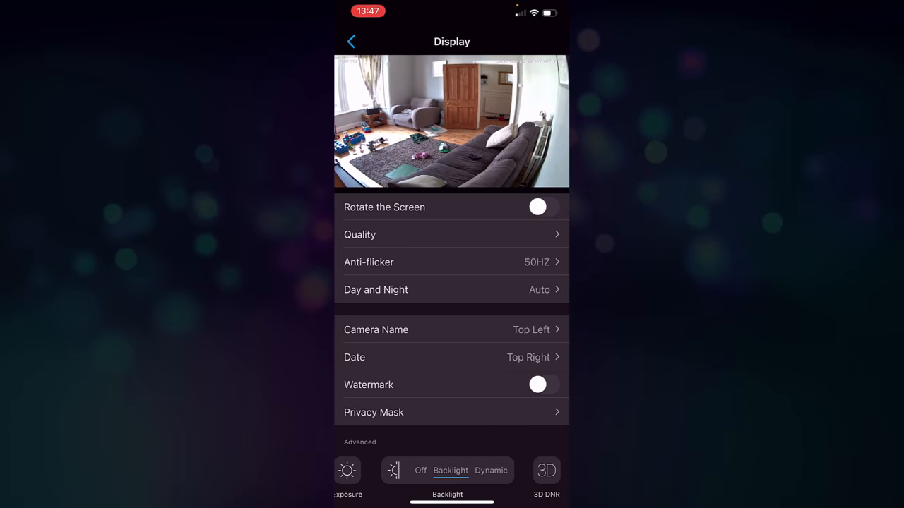
{"action": "left_click", "coordinate": [421, 470]}
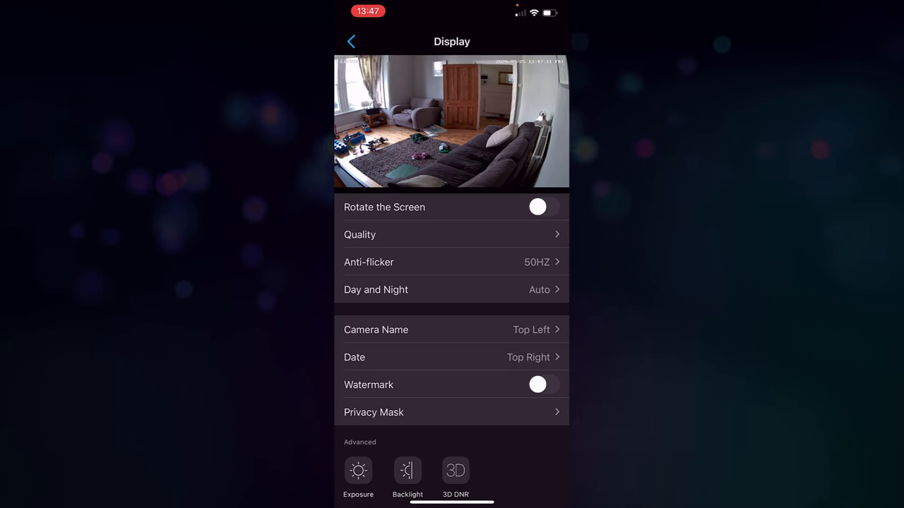
Leave the Display settings for the motion detection Sensitivity page showing Medium (30).
{"action": "left_click", "coordinate": [454, 472]}
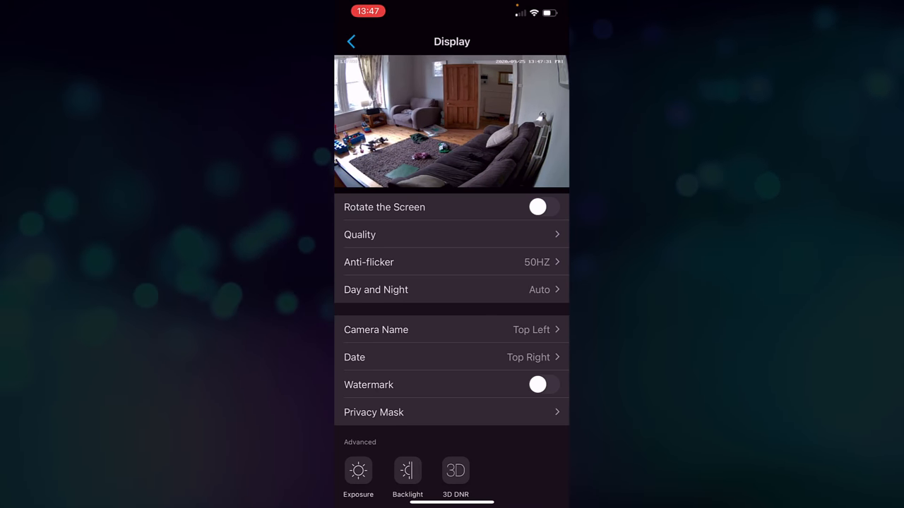
{"action": "left_click", "coordinate": [350, 41]}
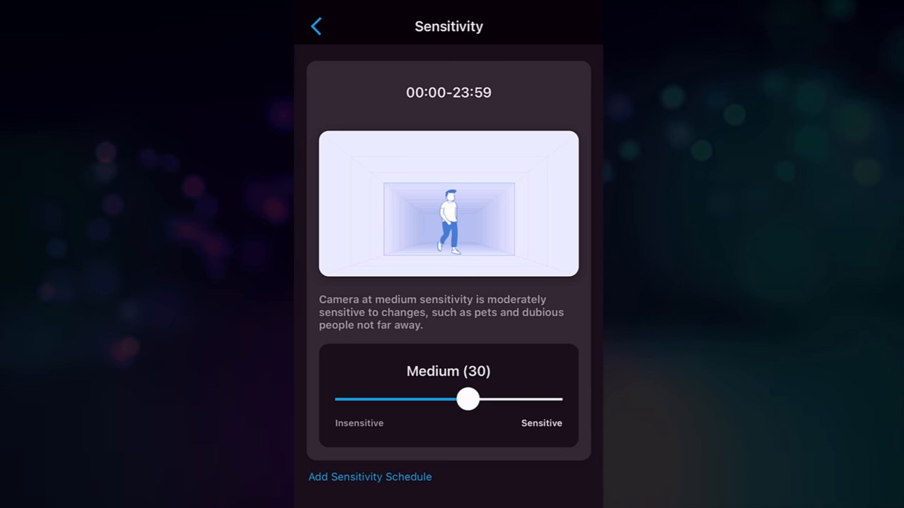
Open and cancel the Add Sensitivity Schedule form, then return to the camera settings list.
{"action": "left_click", "coordinate": [370, 478]}
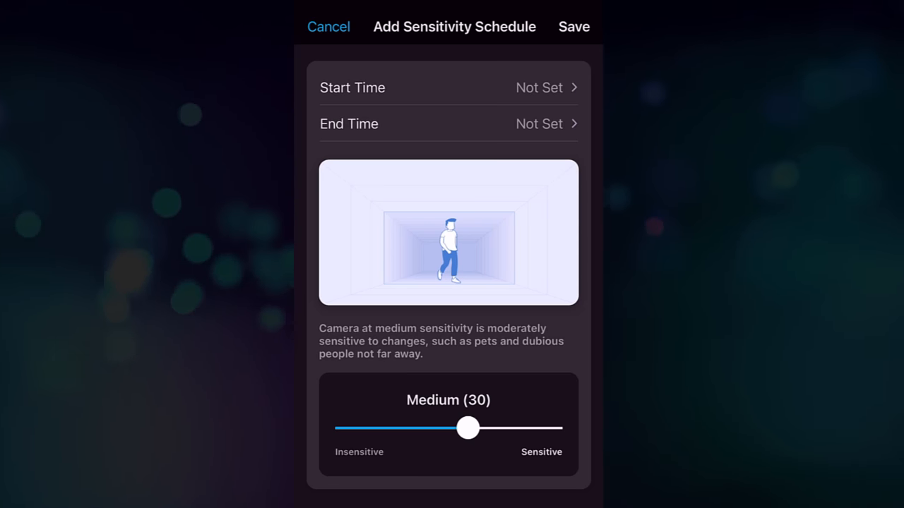
{"action": "left_click", "coordinate": [574, 26]}
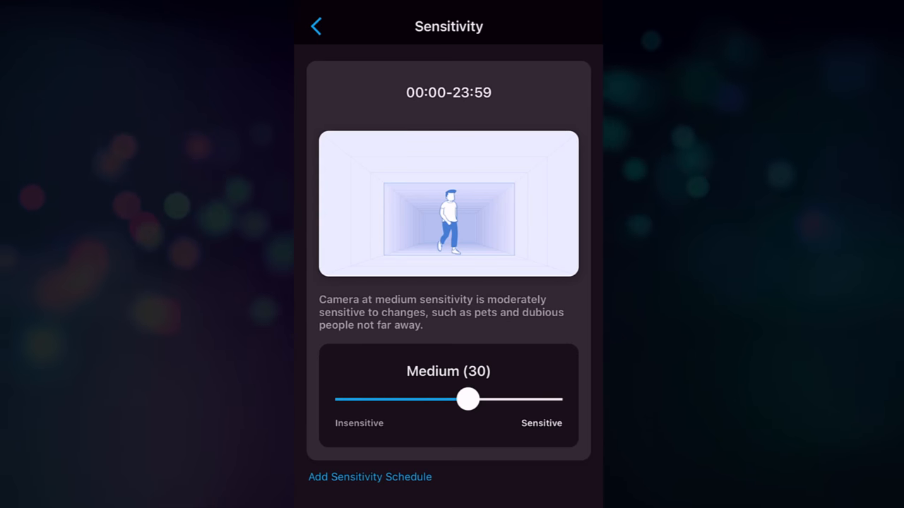
{"action": "left_click", "coordinate": [316, 25]}
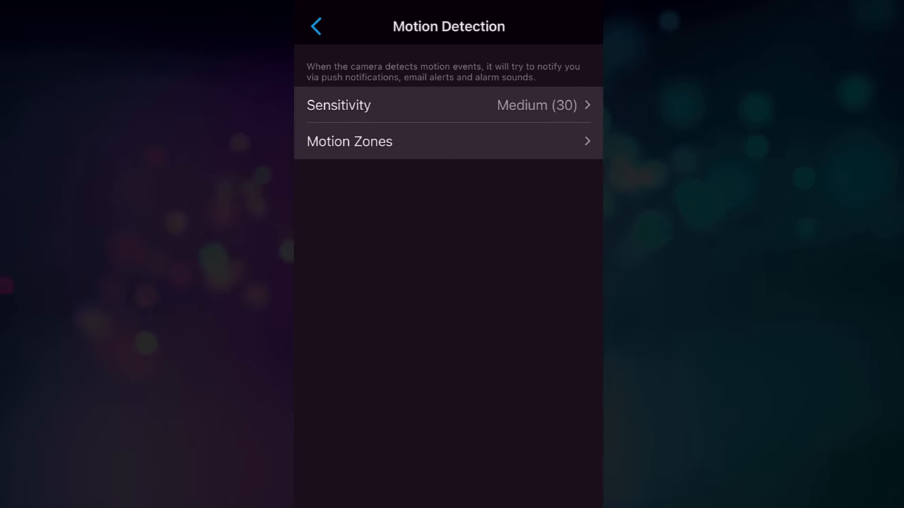
{"action": "left_click", "coordinate": [349, 142]}
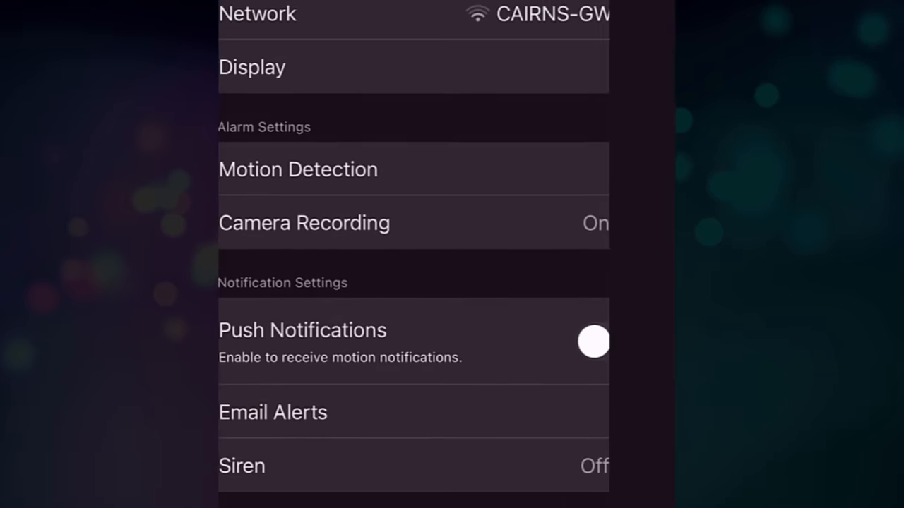
View the Email Alerts page from the camera settings list and go back.
{"action": "scroll", "scroll_direction": "down", "scroll_amount": 3}
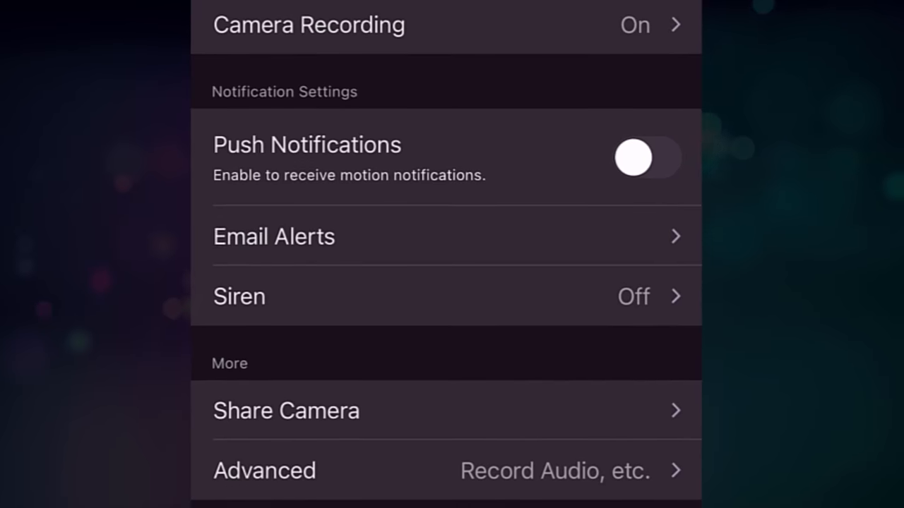
{"action": "scroll", "scroll_direction": "down", "scroll_amount": 3}
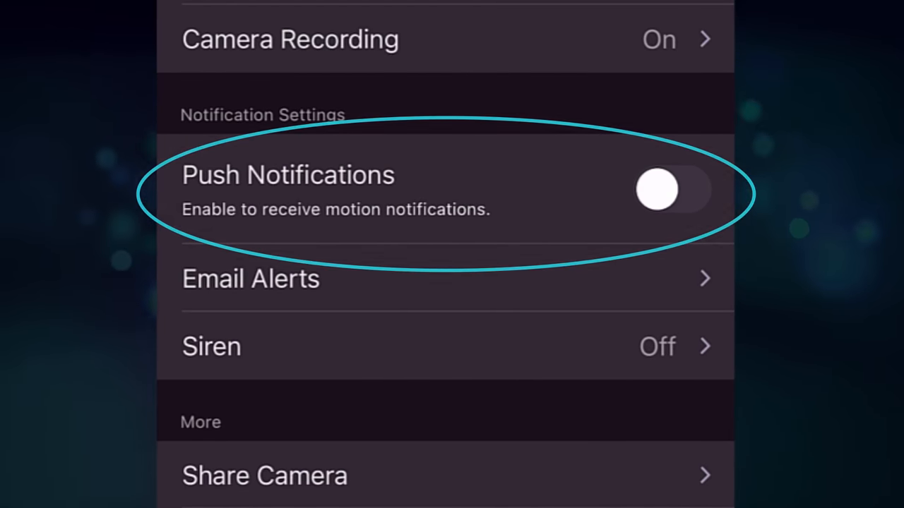
{"action": "left_click", "coordinate": [252, 278]}
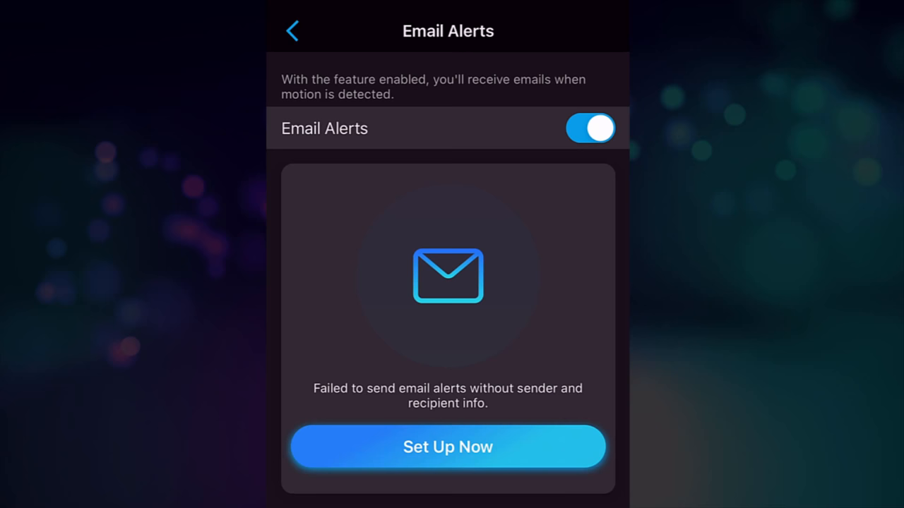
{"action": "left_click", "coordinate": [292, 31]}
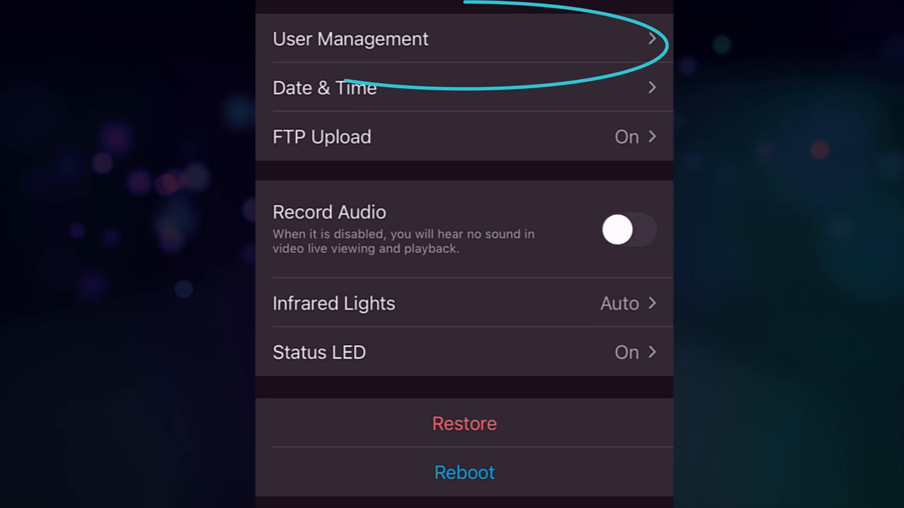
{"action": "left_click", "coordinate": [350, 39]}
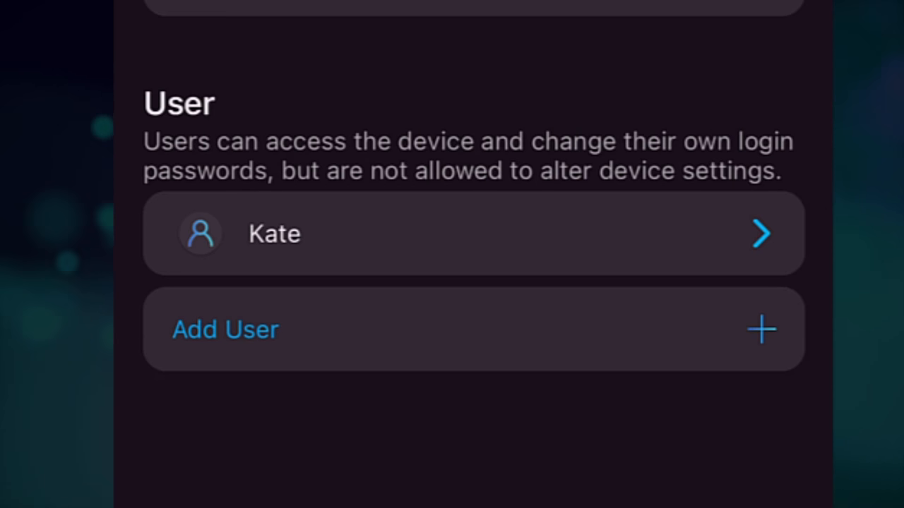
{"action": "scroll", "scroll_direction": "down", "scroll_amount": 3}
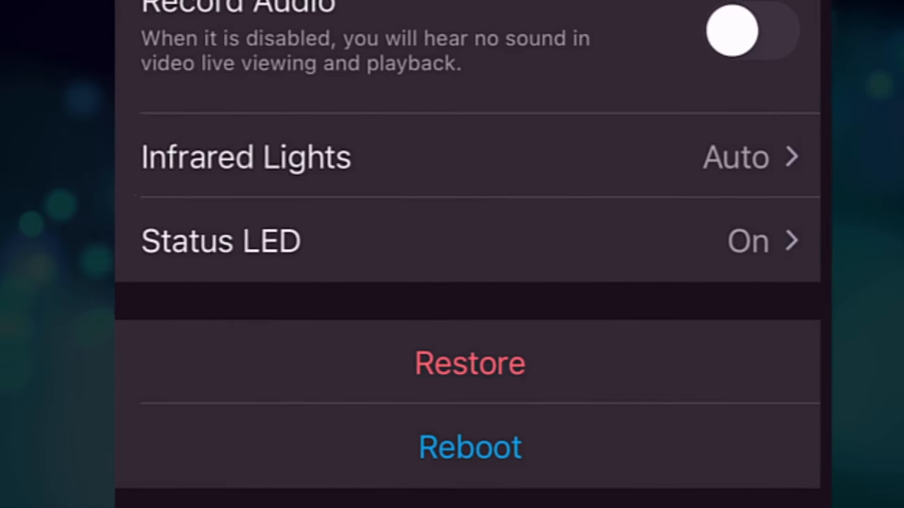
{"action": "scroll", "scroll_direction": "up", "scroll_amount": 3}
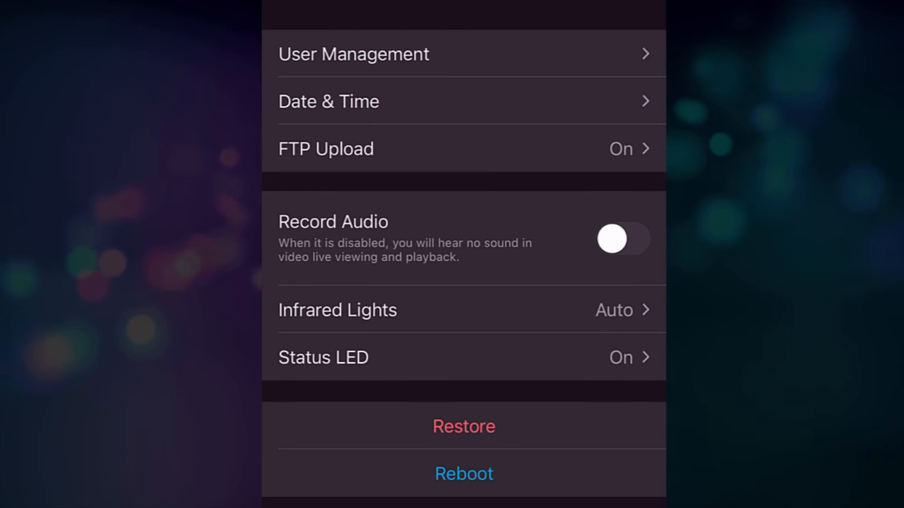
{"action": "left_click", "coordinate": [328, 101]}
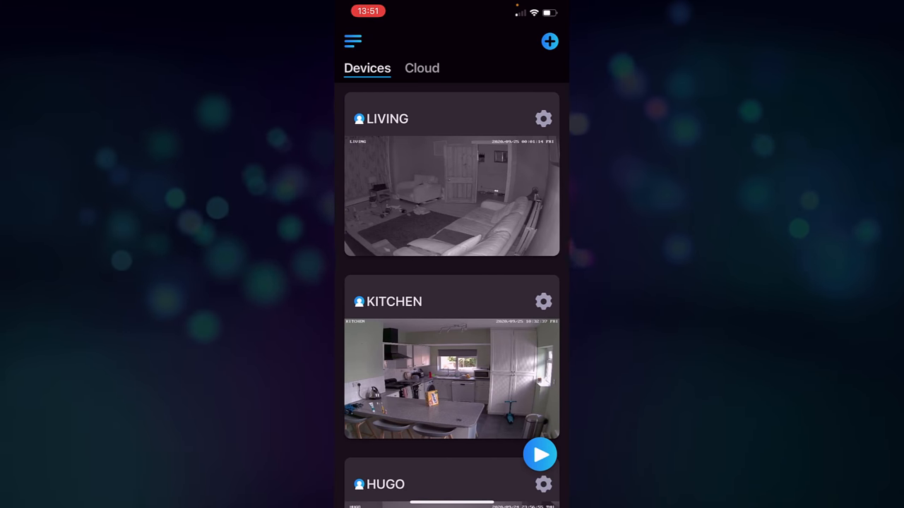
Show the LIVING camera's daytime live view from the Devices list.
{"action": "left_click", "coordinate": [452, 196]}
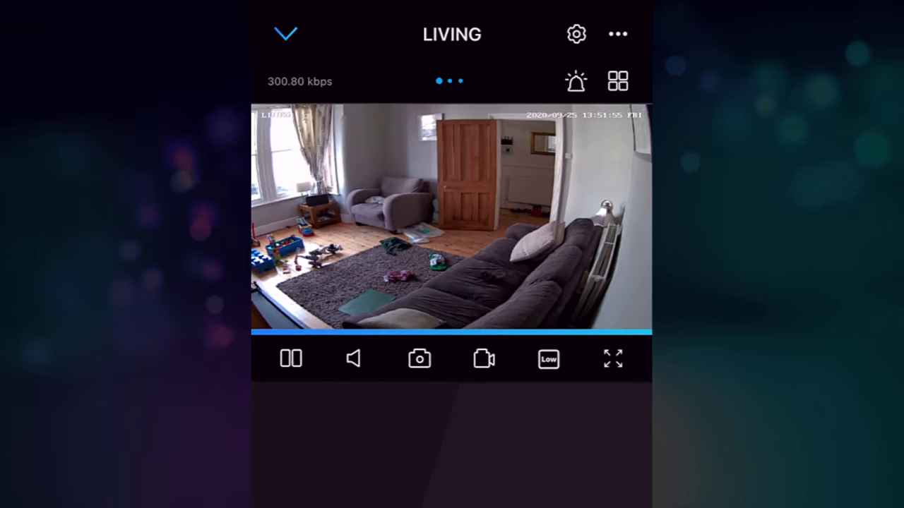
Capture a snapshot of the LIVING view and switch the stream to High quality.
{"action": "left_click", "coordinate": [418, 358]}
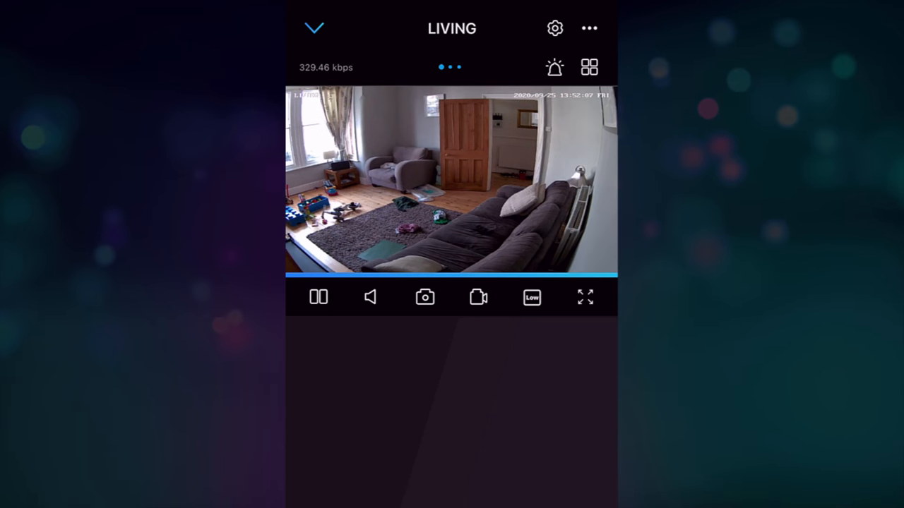
{"action": "left_click", "coordinate": [477, 297]}
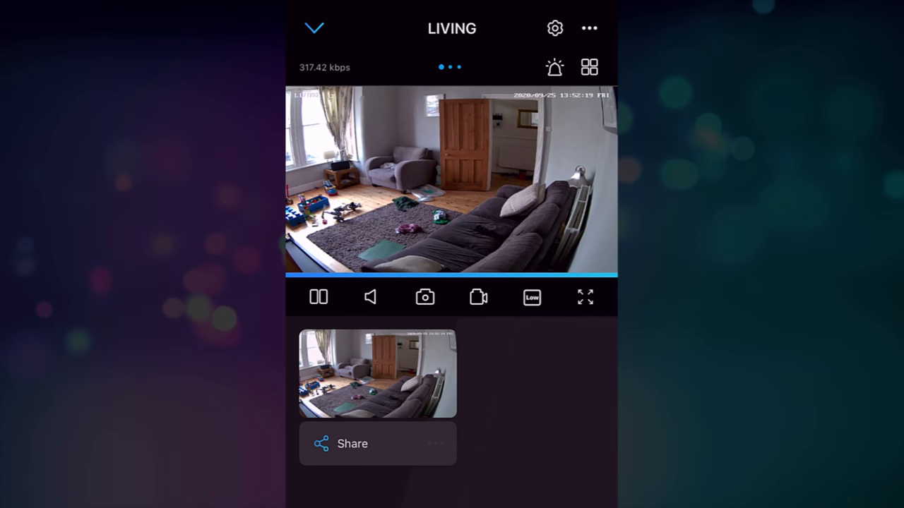
{"action": "left_click", "coordinate": [531, 296]}
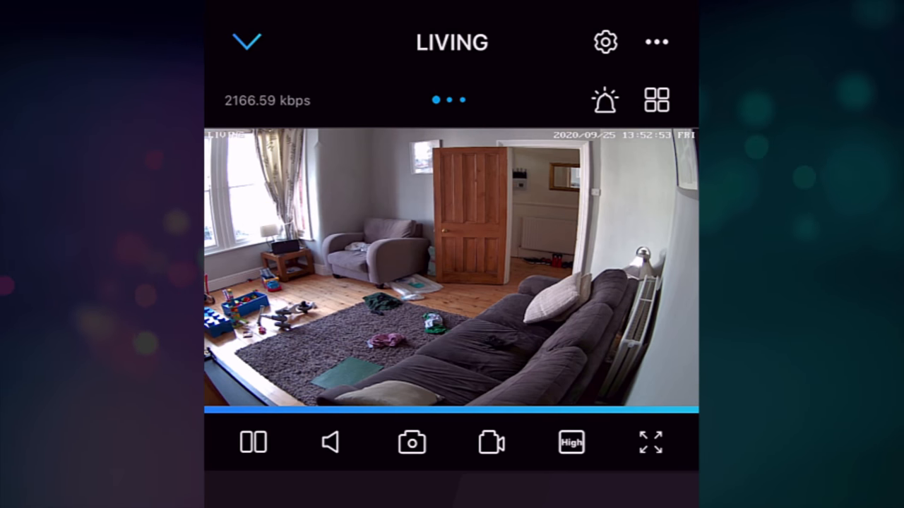
Show LIVING, KITCHEN and HUGO in multi-view, then return to LIVING alone.
{"action": "left_click", "coordinate": [655, 42]}
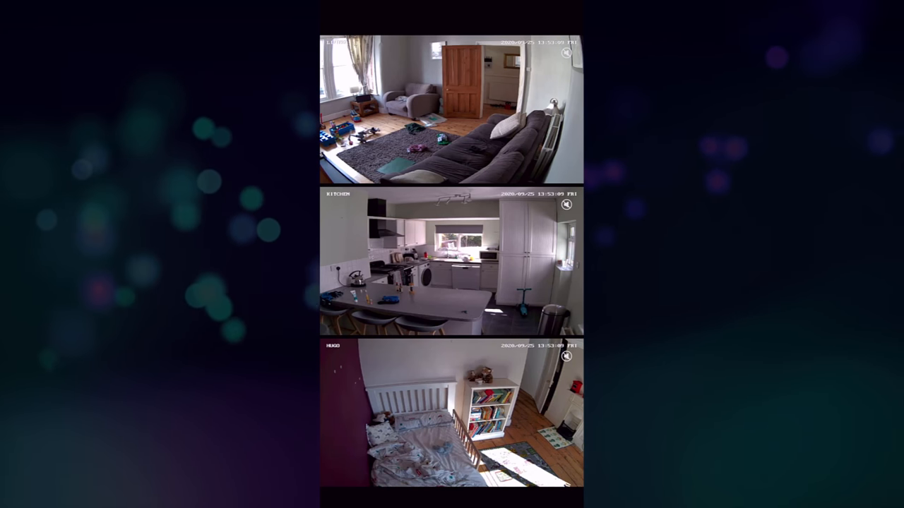
{"action": "left_click", "coordinate": [452, 106]}
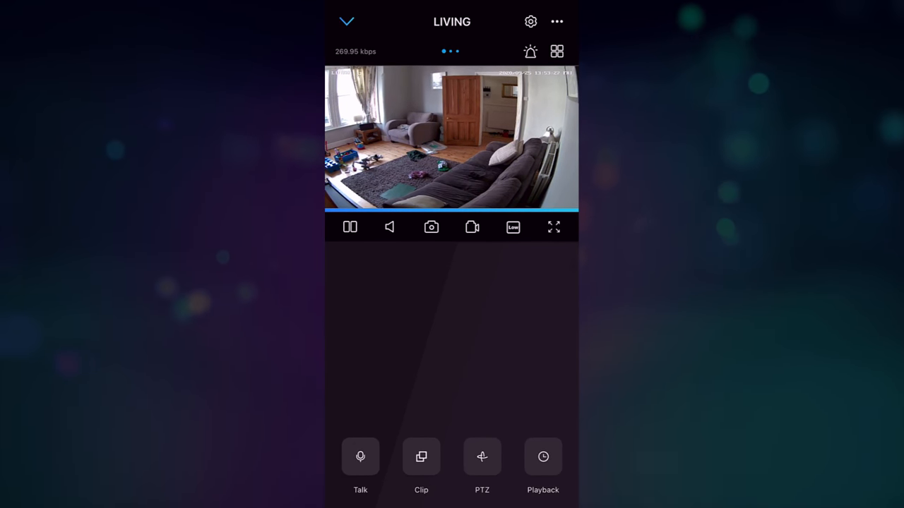
{"action": "left_click", "coordinate": [360, 457]}
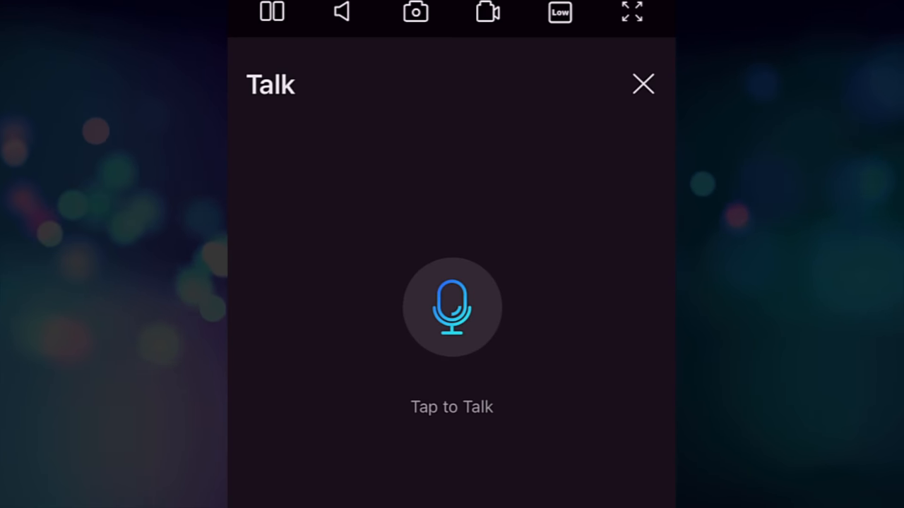
{"action": "left_click", "coordinate": [643, 83]}
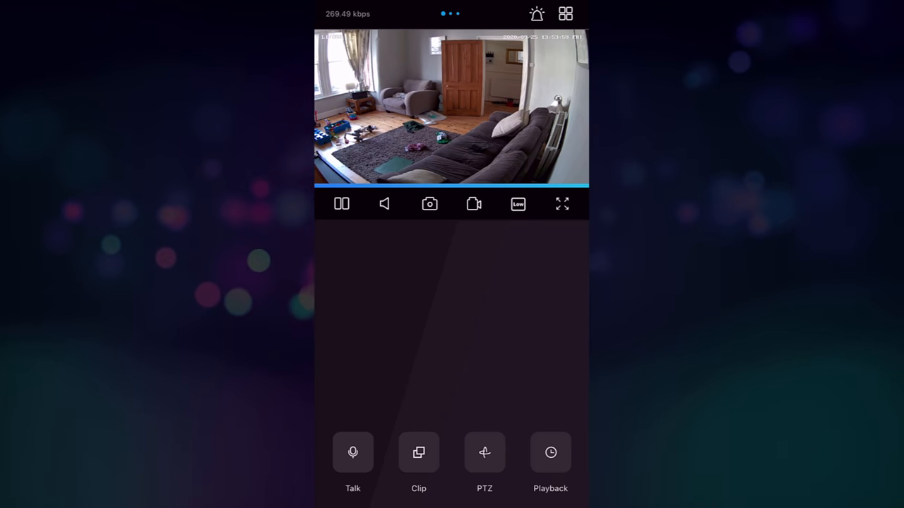
{"action": "left_click", "coordinate": [518, 204]}
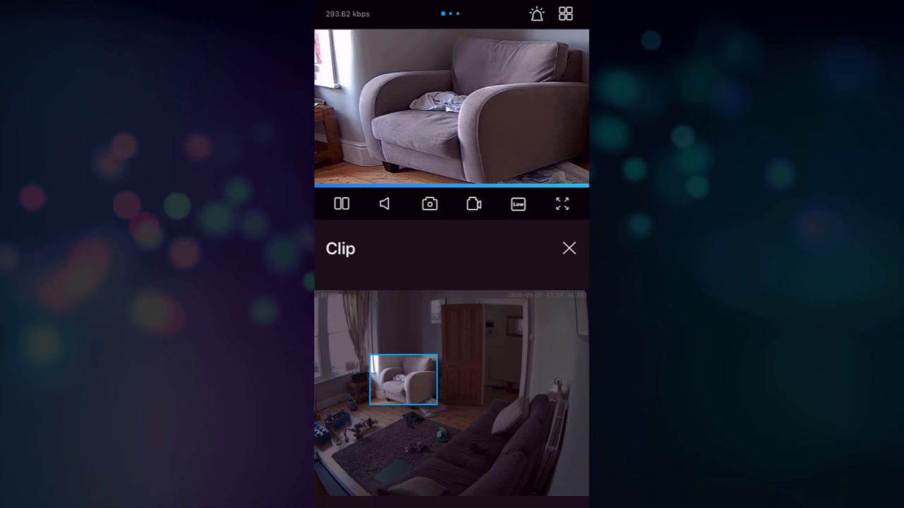
Close the zoomed Clip close-up and return to the full living-room live view.
{"action": "left_click", "coordinate": [518, 204]}
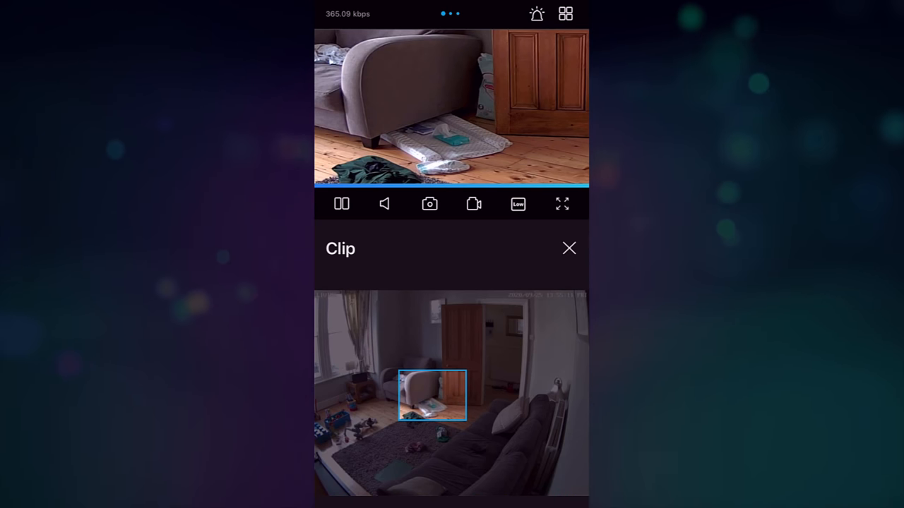
{"action": "left_click", "coordinate": [569, 248]}
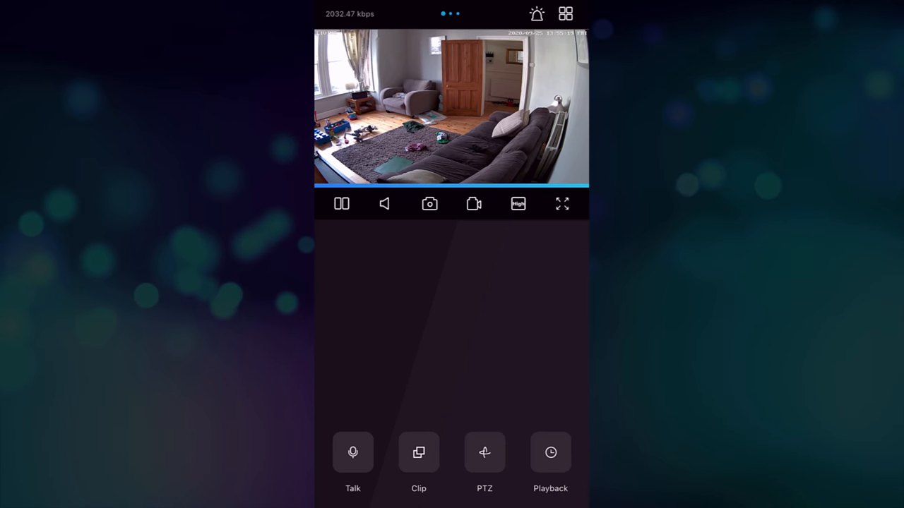
{"action": "left_click", "coordinate": [484, 452]}
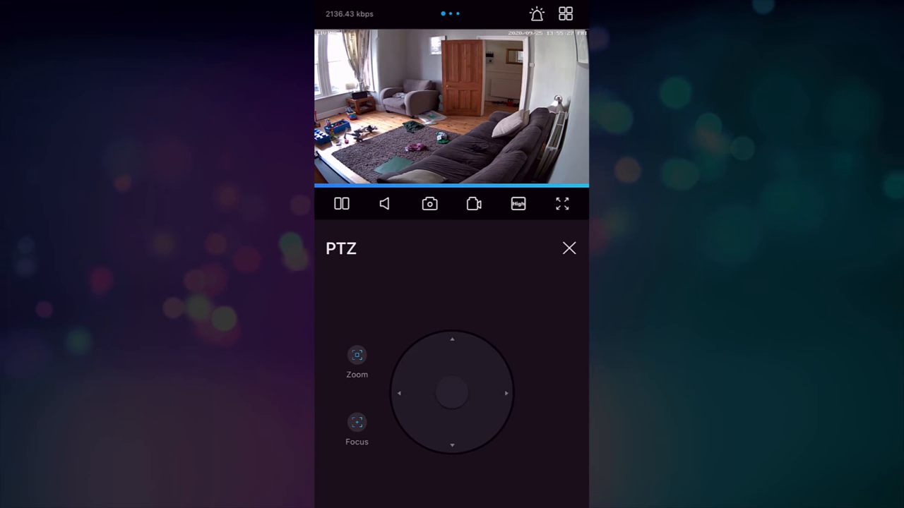
{"action": "left_click", "coordinate": [356, 356]}
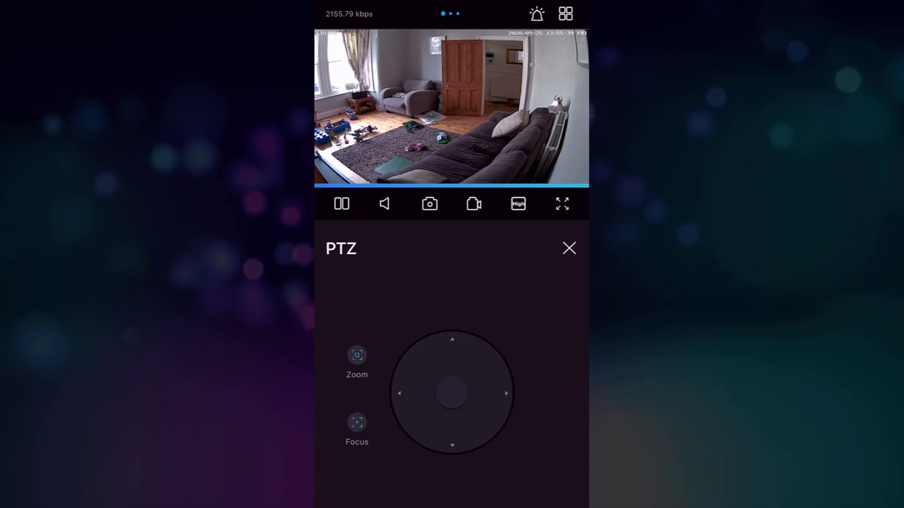
{"action": "left_click", "coordinate": [569, 249]}
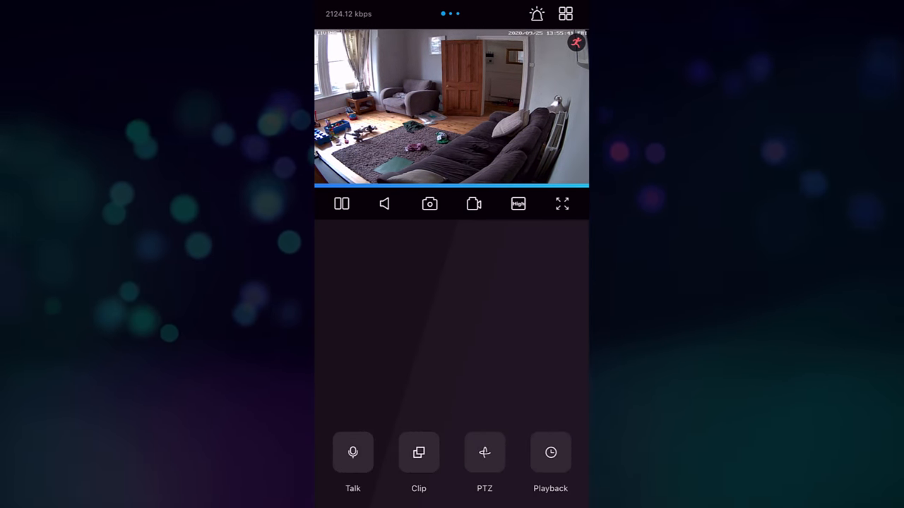
{"action": "left_click", "coordinate": [551, 452]}
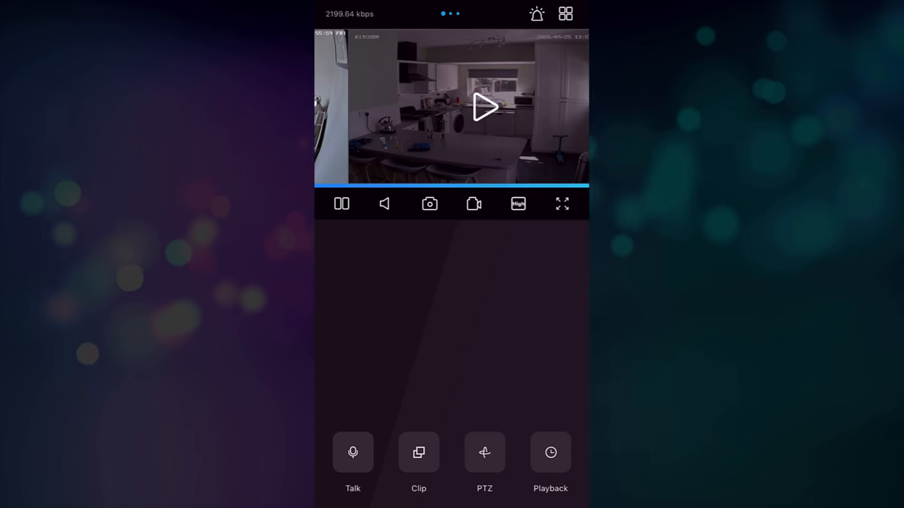
{"action": "left_click", "coordinate": [484, 107]}
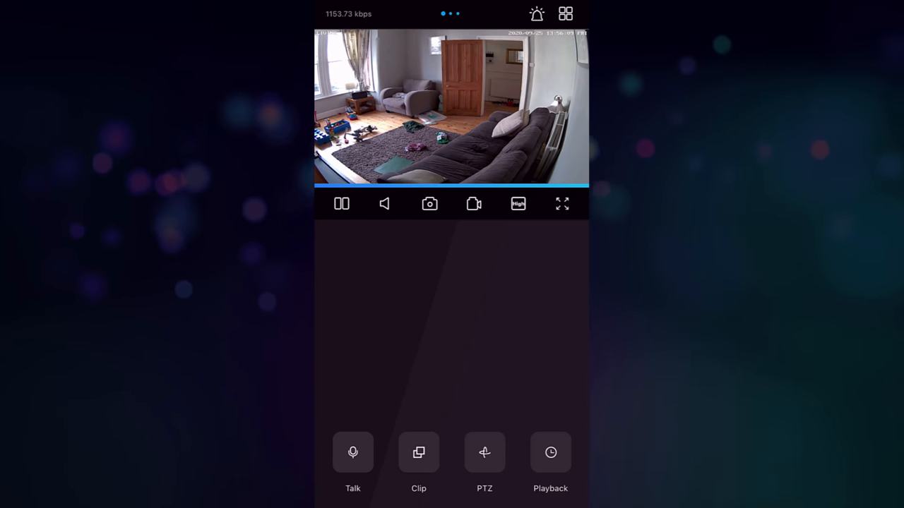
Show the 25 September playback timeline at the morning clips around 07:23.
{"action": "left_click", "coordinate": [551, 452]}
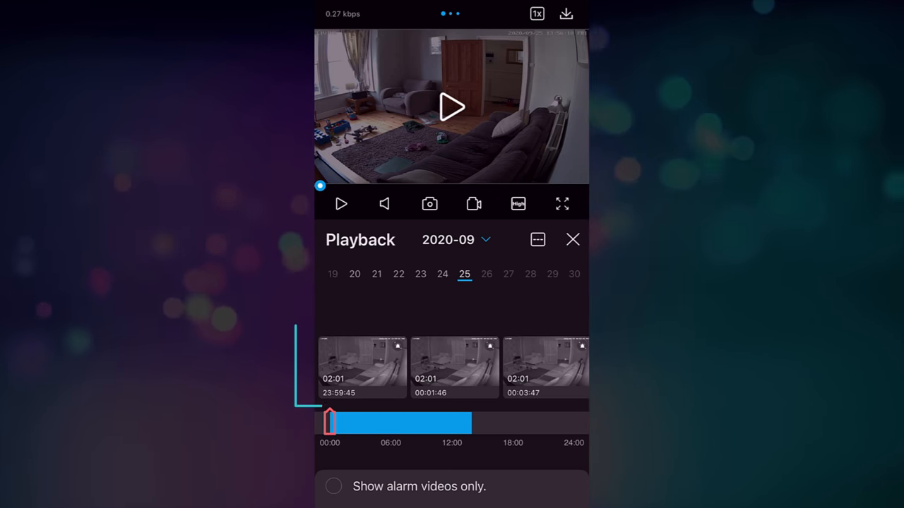
{"action": "left_click", "coordinate": [452, 368]}
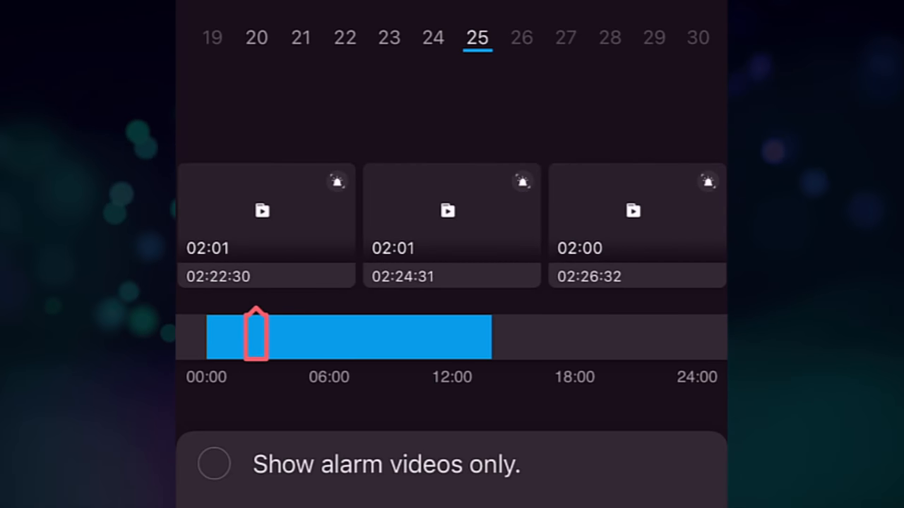
{"action": "left_click_drag", "start_coordinate": [257, 336], "coordinate": [359, 336]}
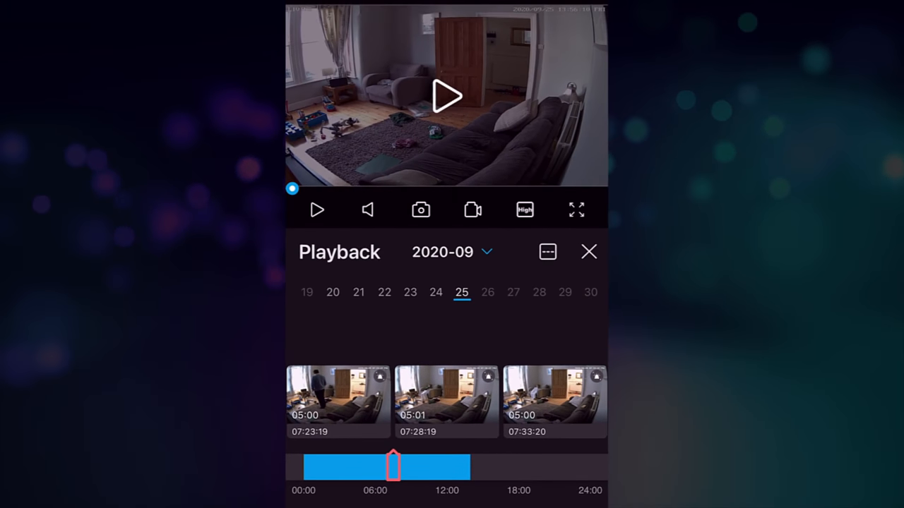
Play the 07:34 recording from 25 September, then stop it.
{"action": "left_click", "coordinate": [446, 396]}
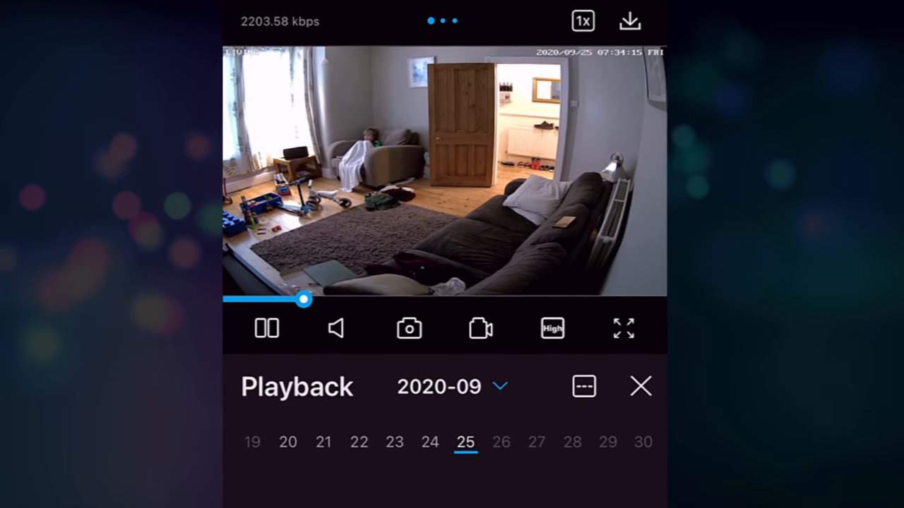
{"action": "left_click", "coordinate": [629, 19]}
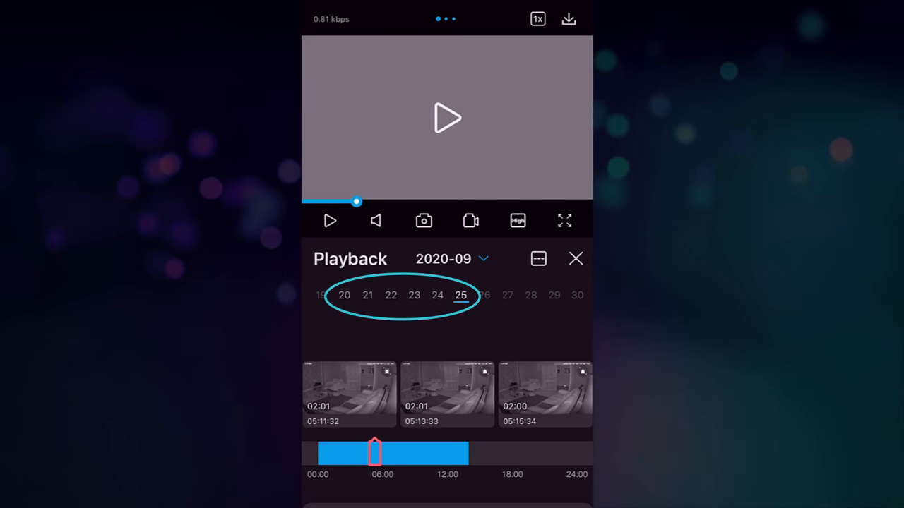
Change the playback date to 22 September 2020 in the calendar.
{"action": "left_click", "coordinate": [452, 258]}
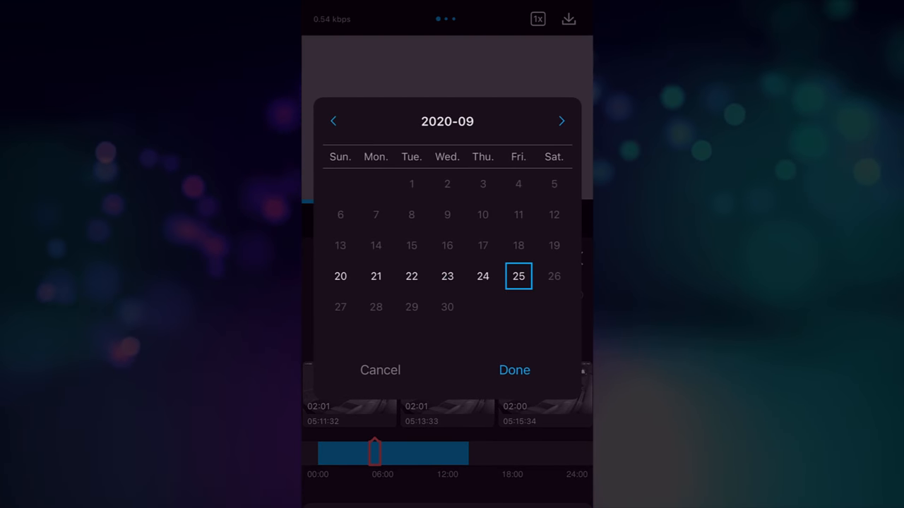
{"action": "left_click", "coordinate": [413, 275]}
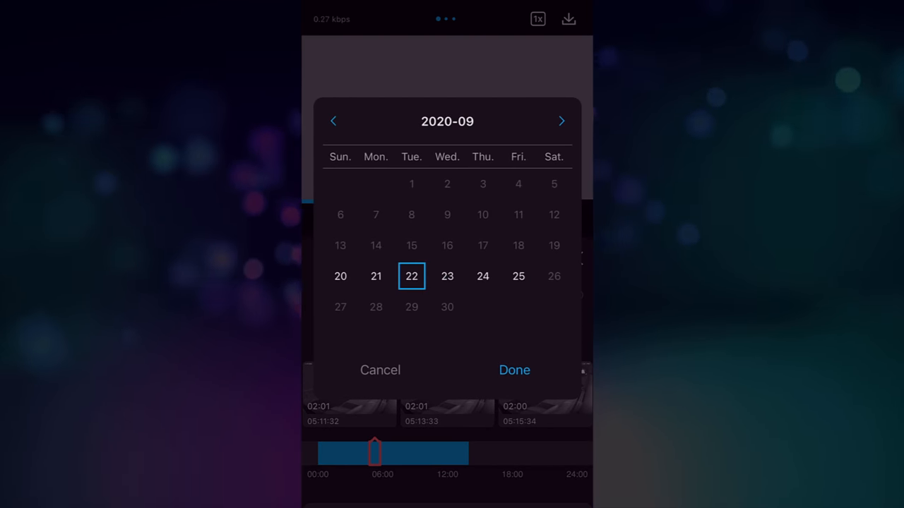
{"action": "left_click", "coordinate": [514, 370]}
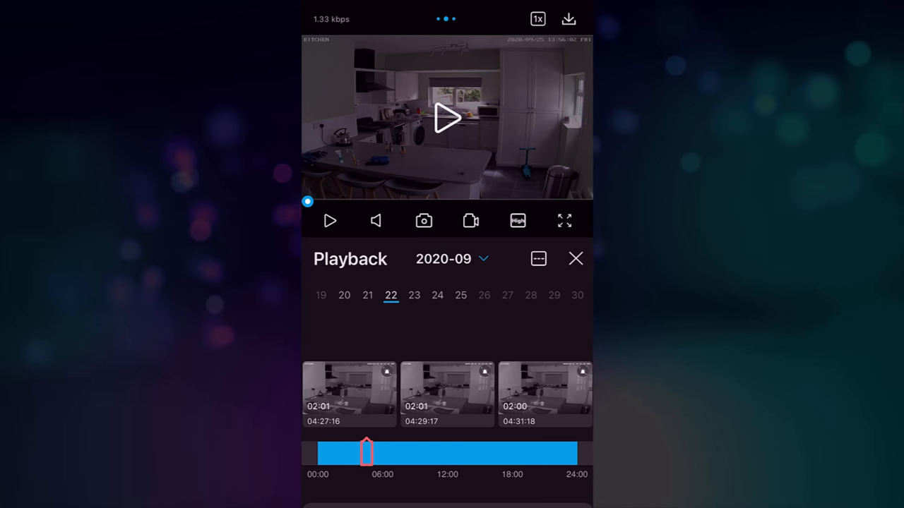
Play the 04:29:17 kitchen clip and go to the kitchen camera's settings.
{"action": "left_click", "coordinate": [447, 393]}
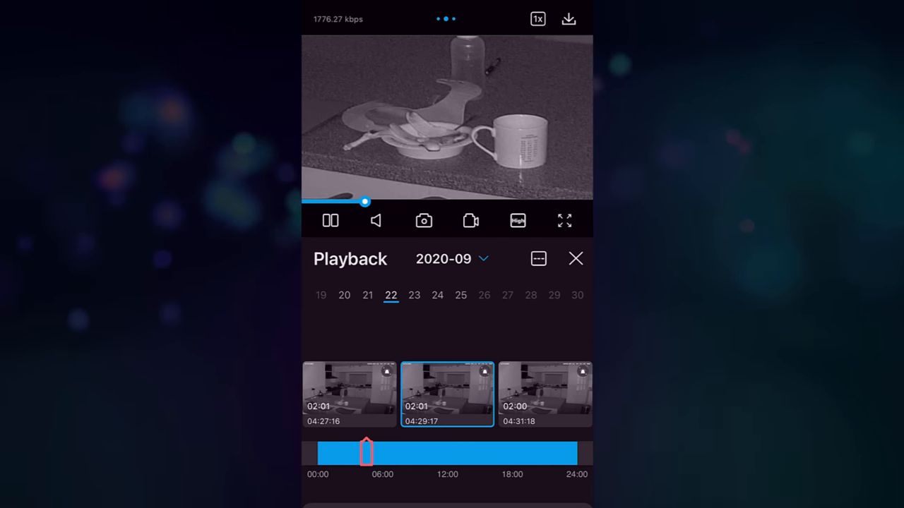
{"action": "left_click", "coordinate": [577, 259]}
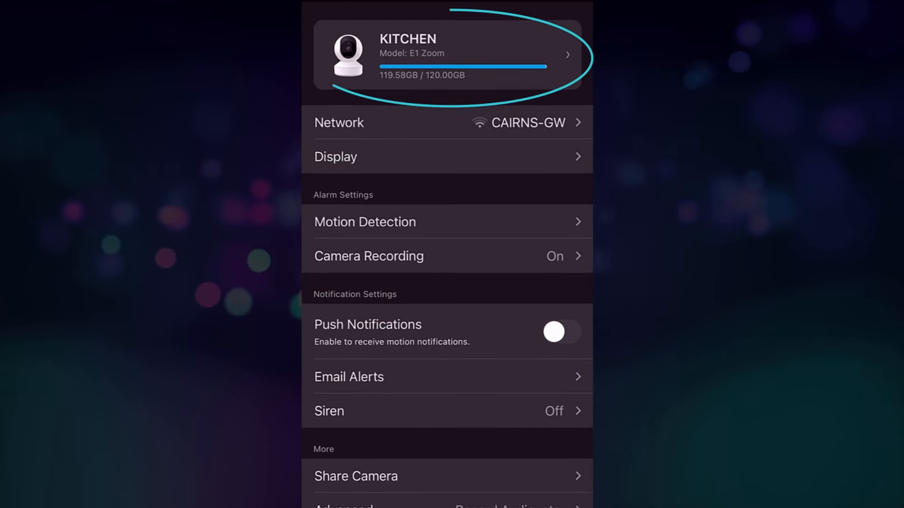
Show the KITCHEN SD card storage details: 119.58GB of 120GB.
{"action": "left_click", "coordinate": [446, 55]}
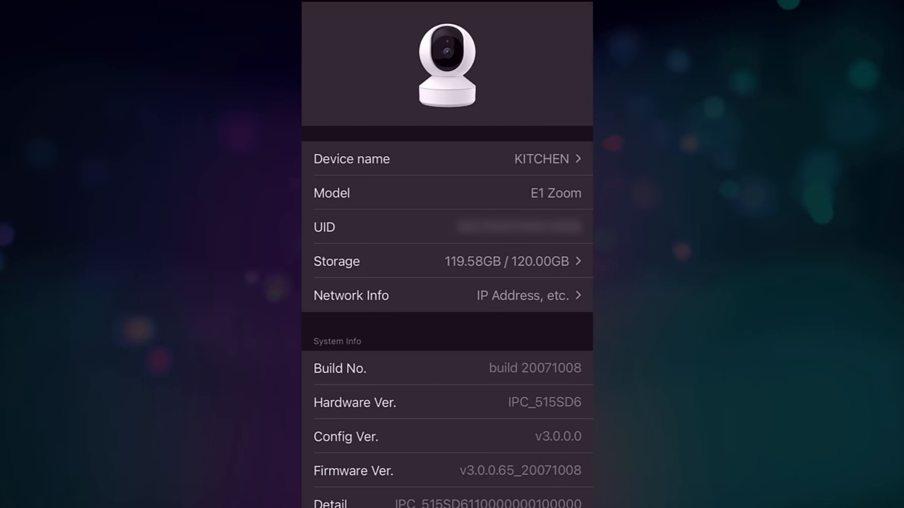
{"action": "left_click", "coordinate": [446, 261]}
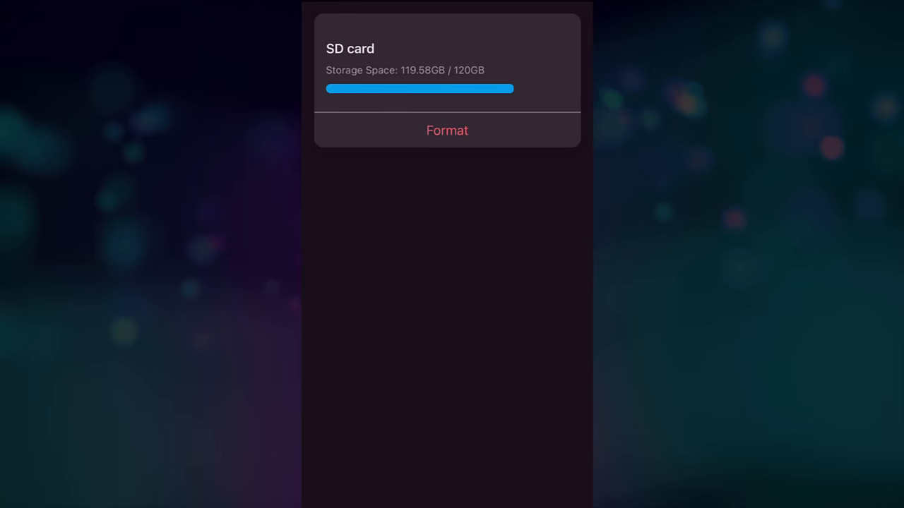